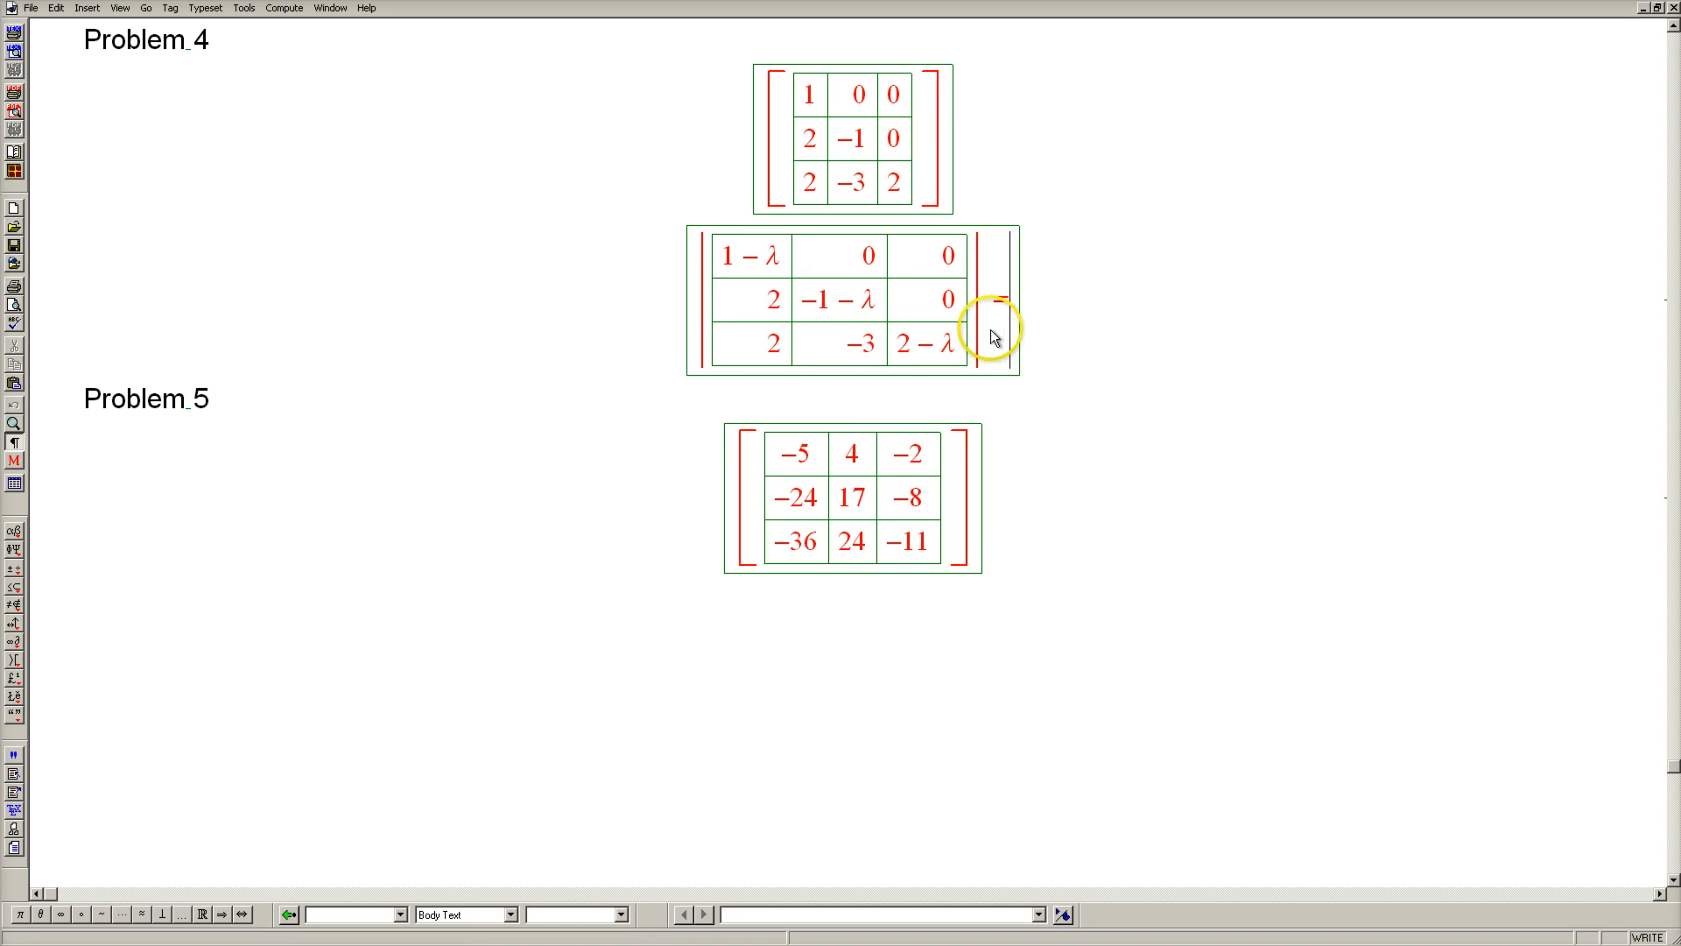
- Write the determinant as (1 − λ)(−1 − λ)(2 − λ) = 0 after the equals sign
double_click(746, 256)
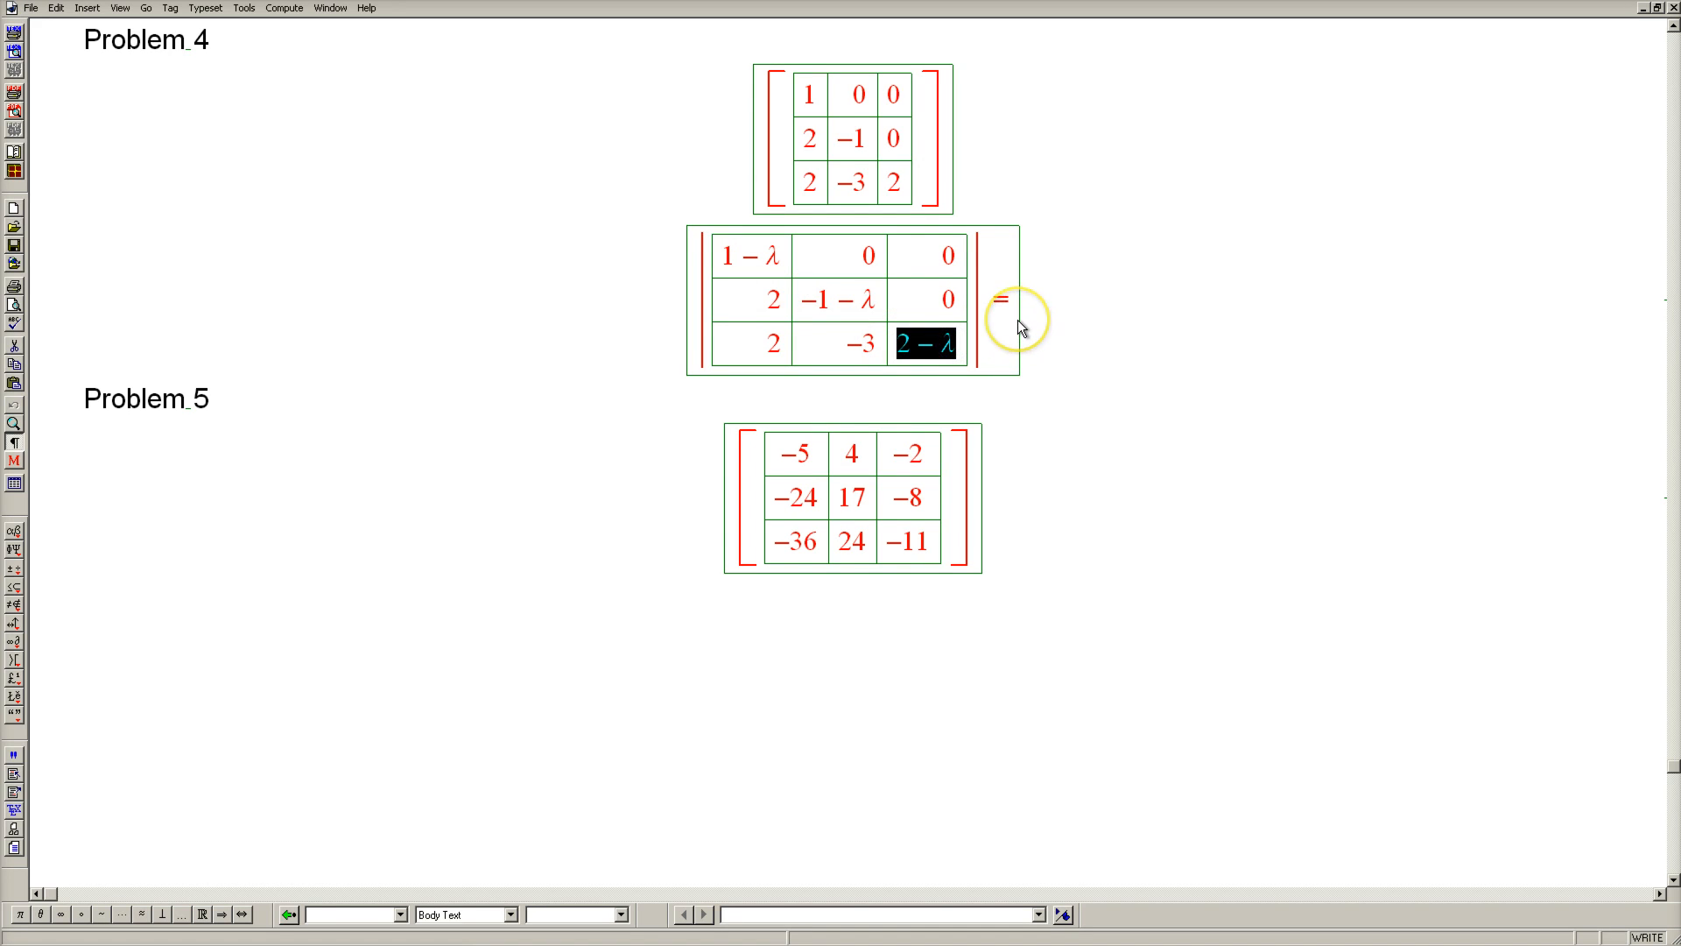
mouse_move(1018, 322)
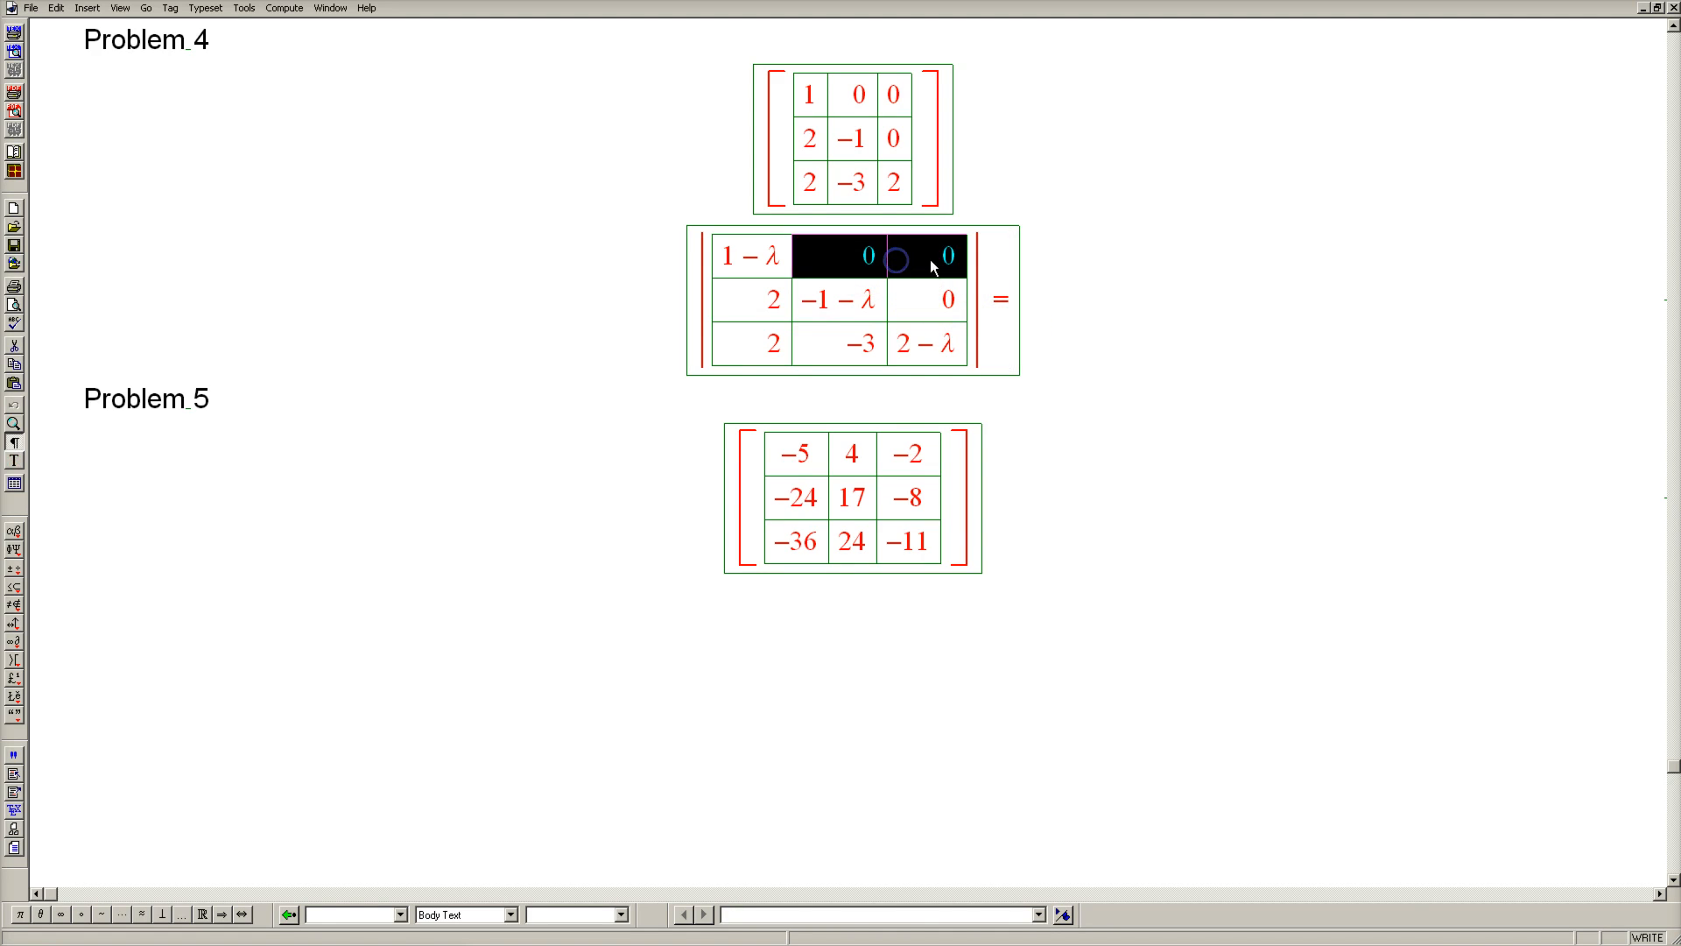
click(947, 299)
text( (1 − λ)()
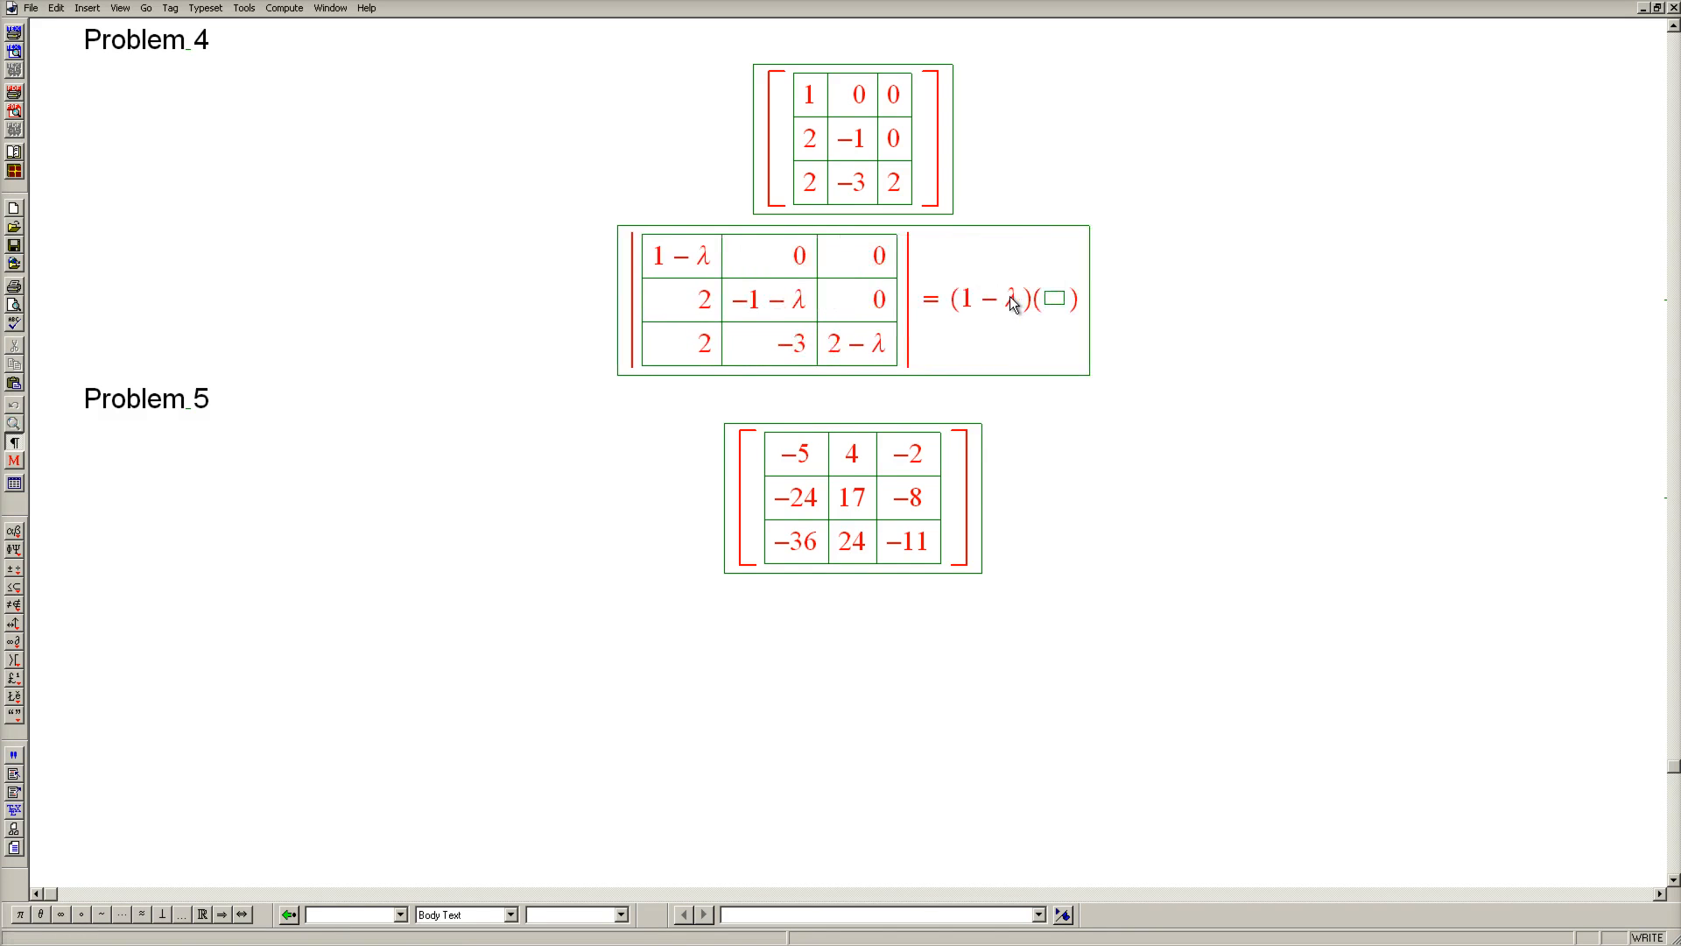
text(-1 - λ)
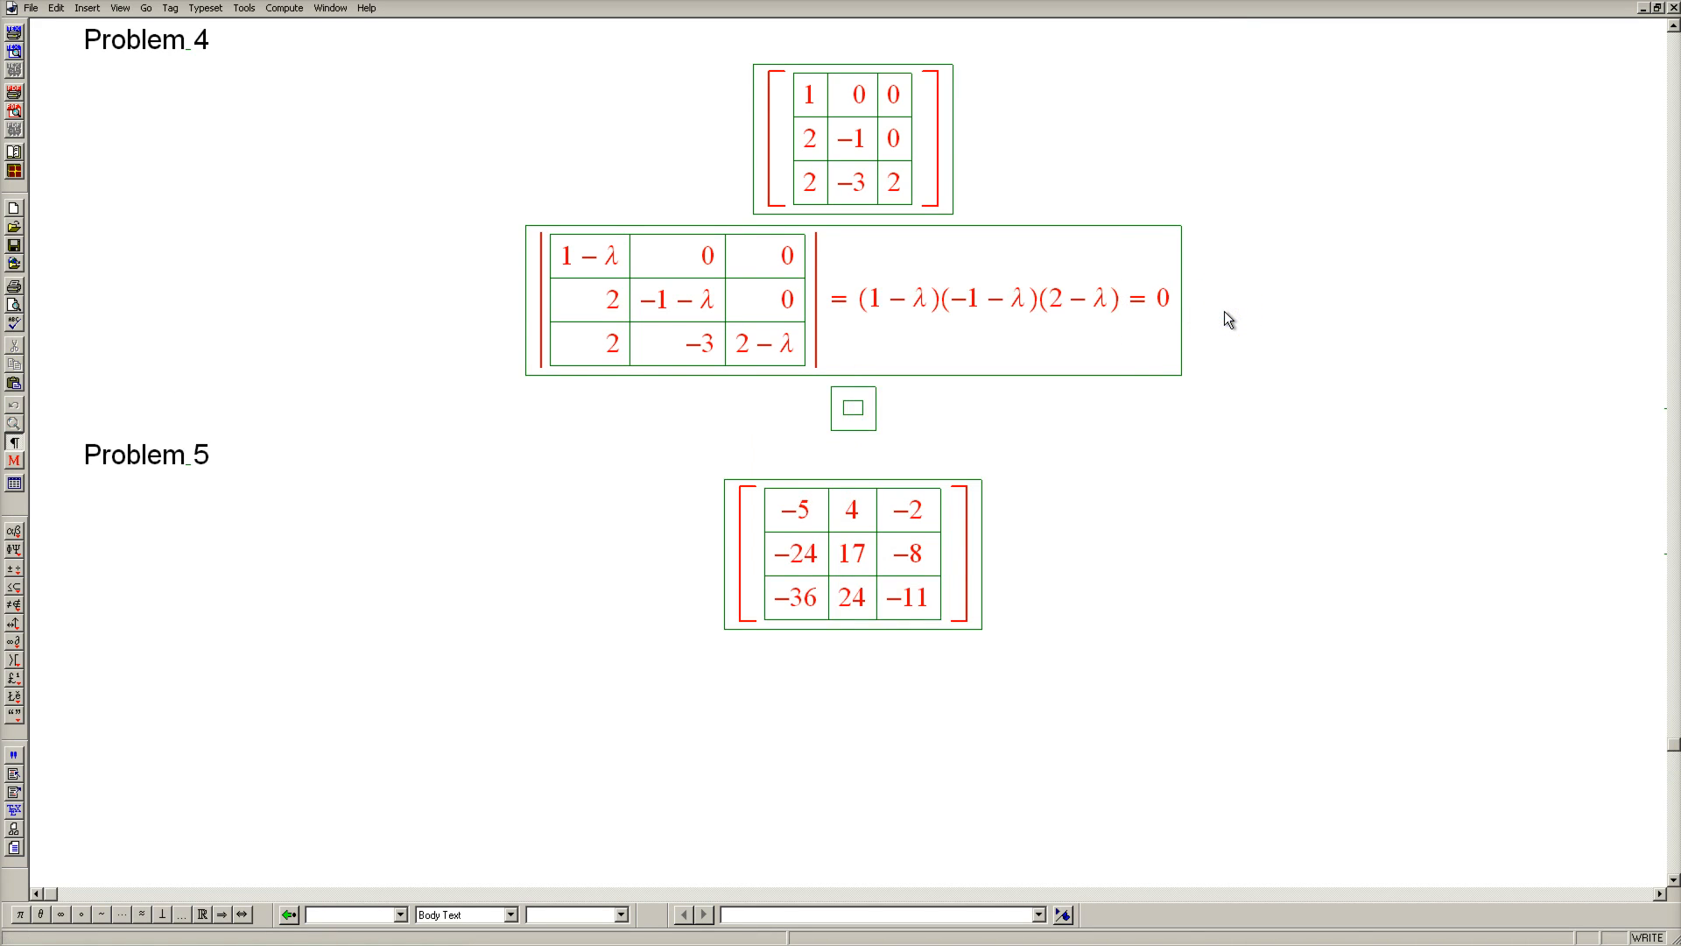
- Enter the eigenvalue list λ = 1, −1, 2 in the new display
text(λ)
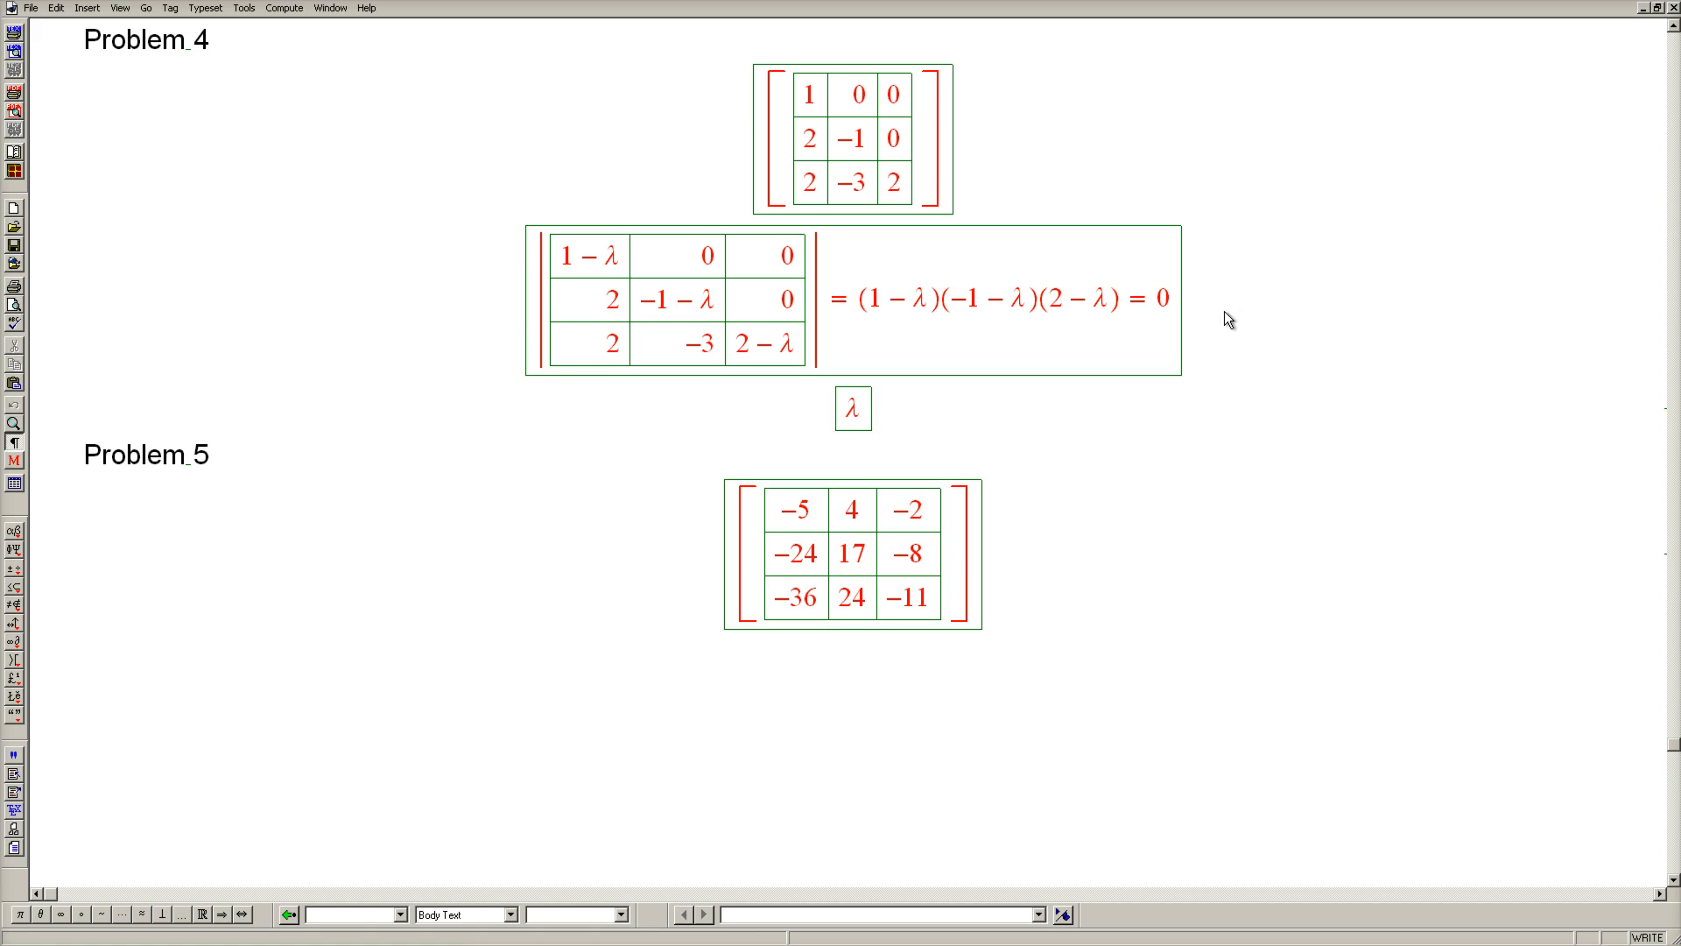
text(= 1,)
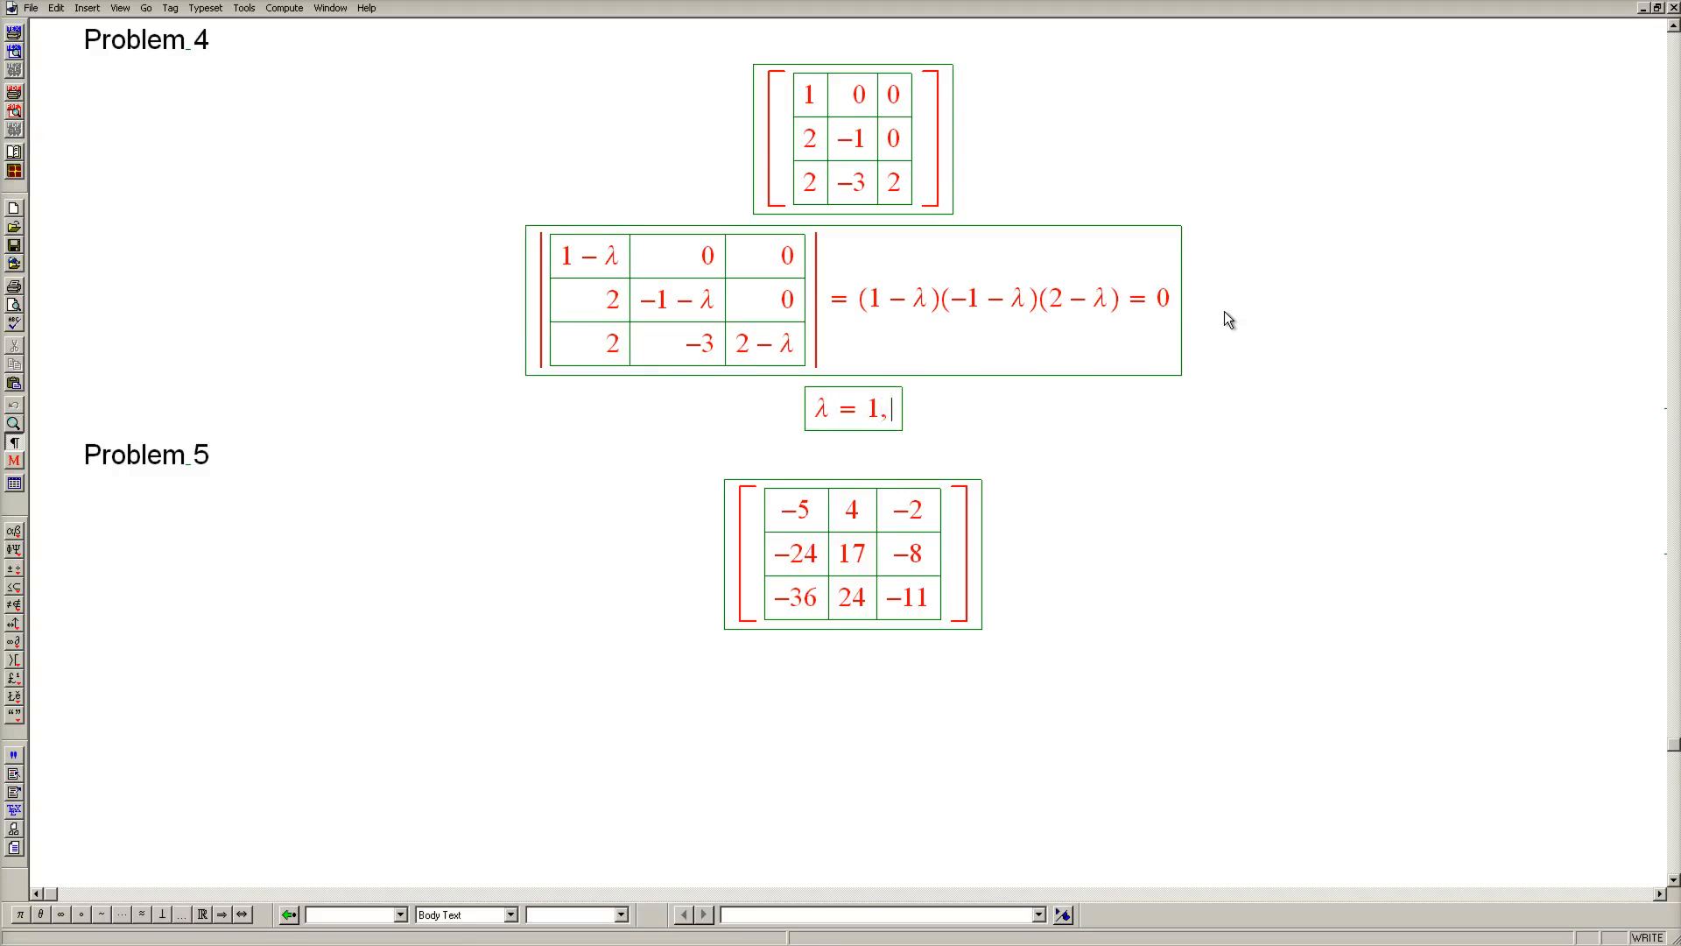
text(-1,)
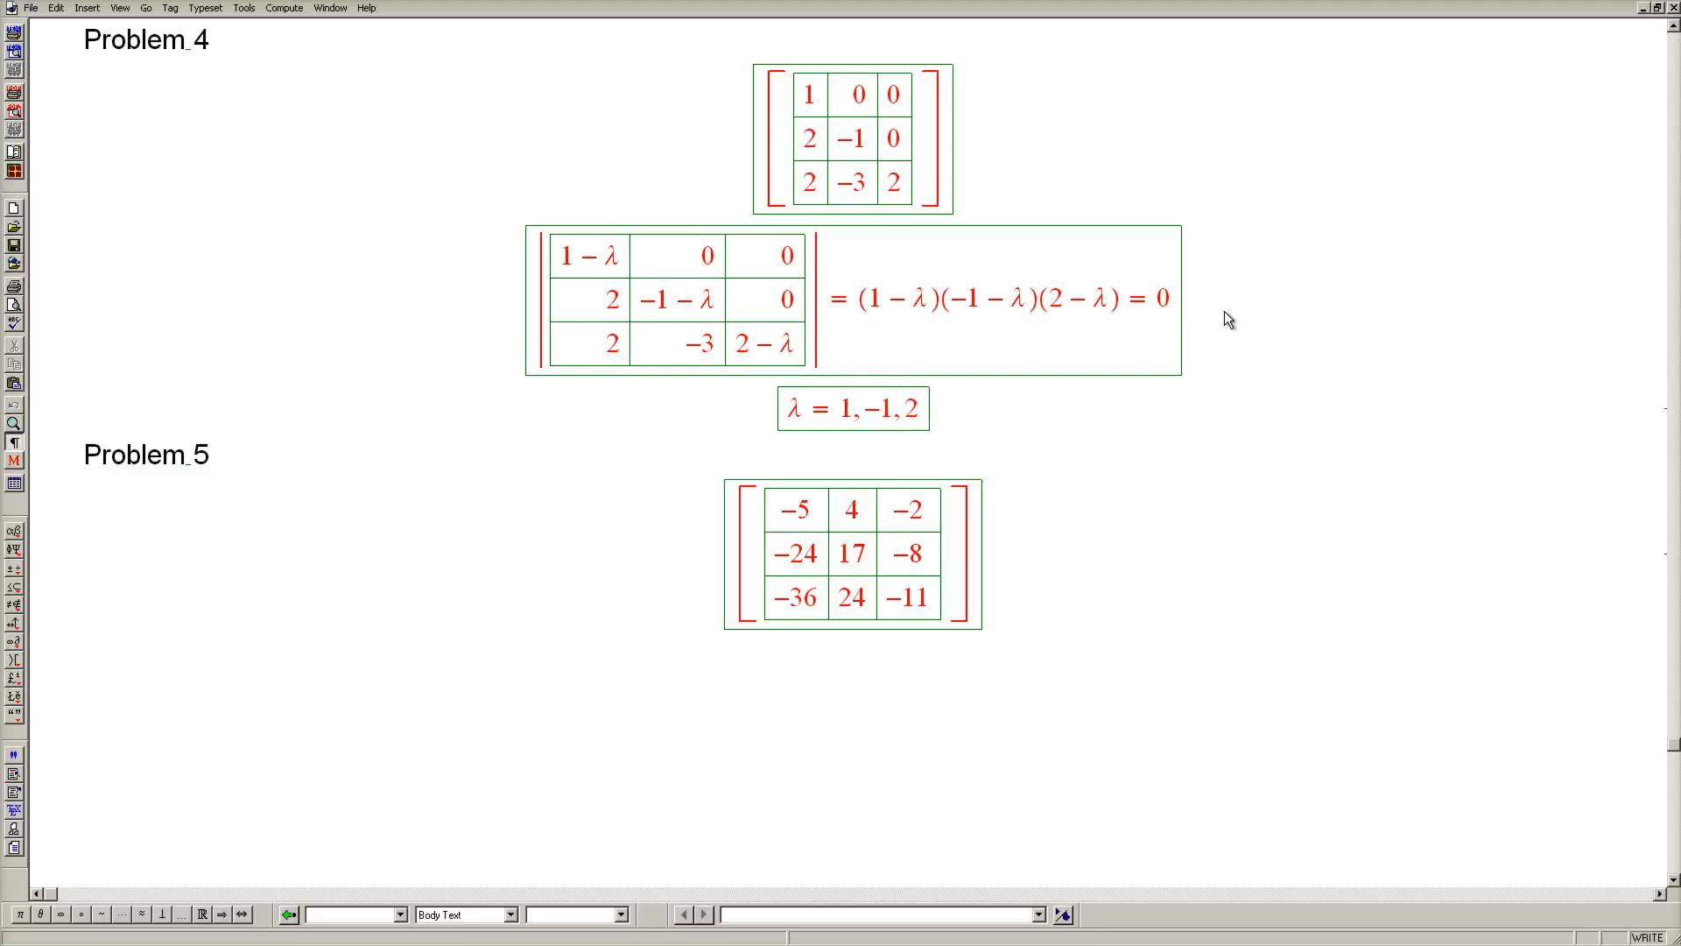
mouse_move(1026, 404)
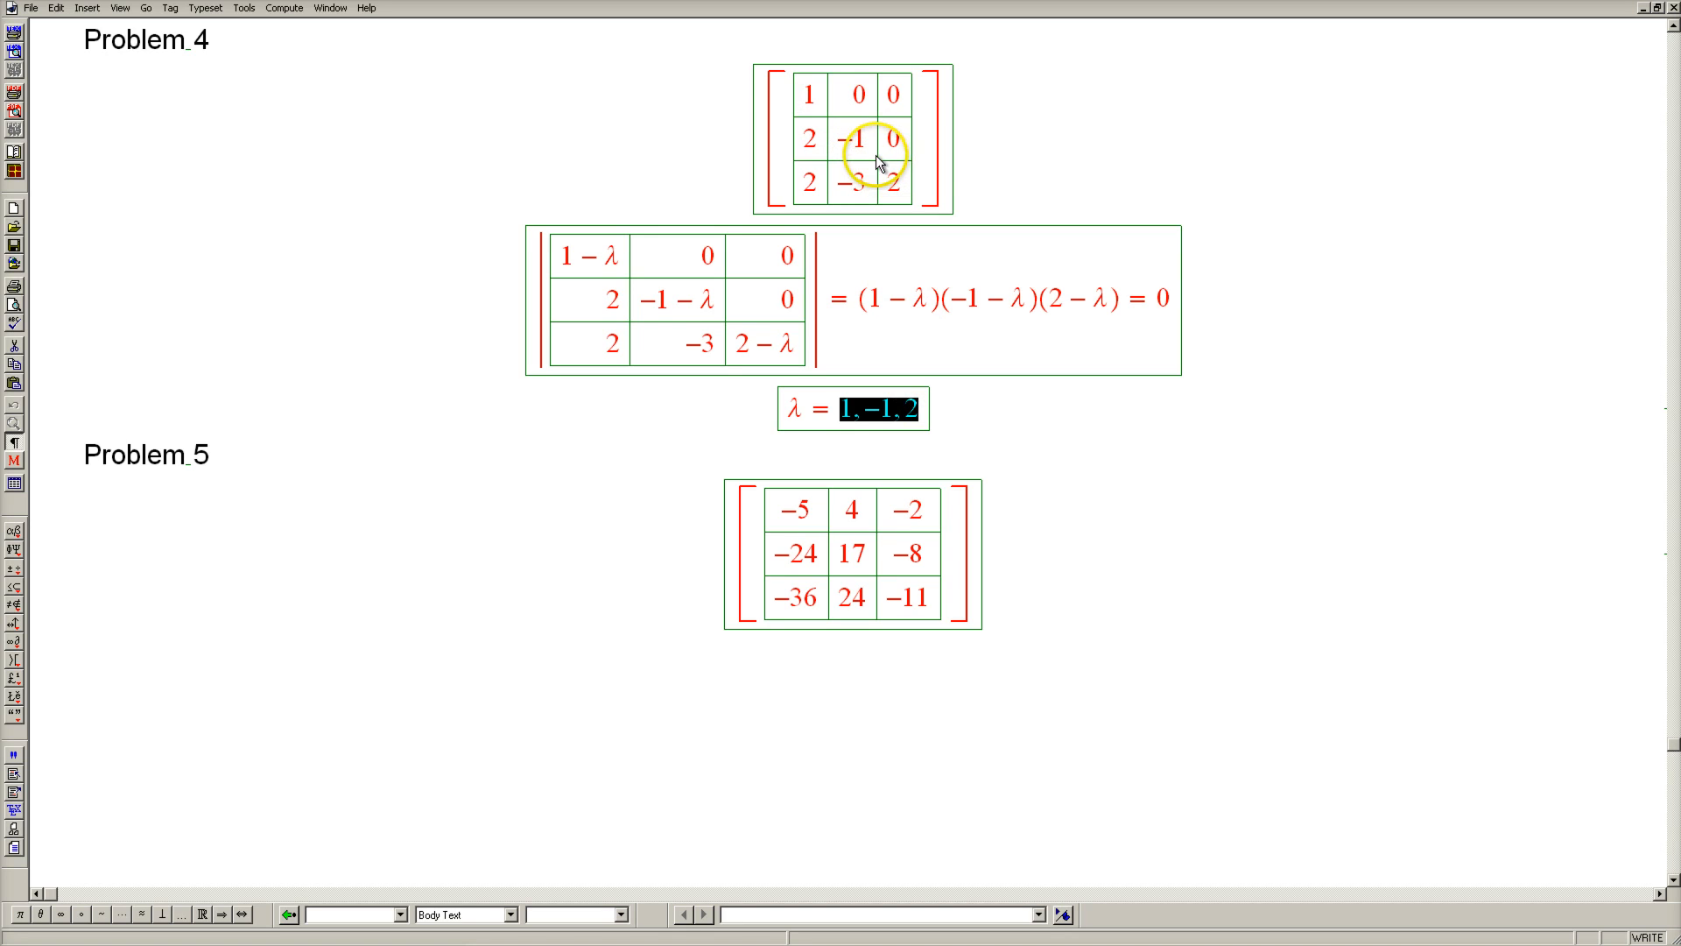
mouse_move(767, 197)
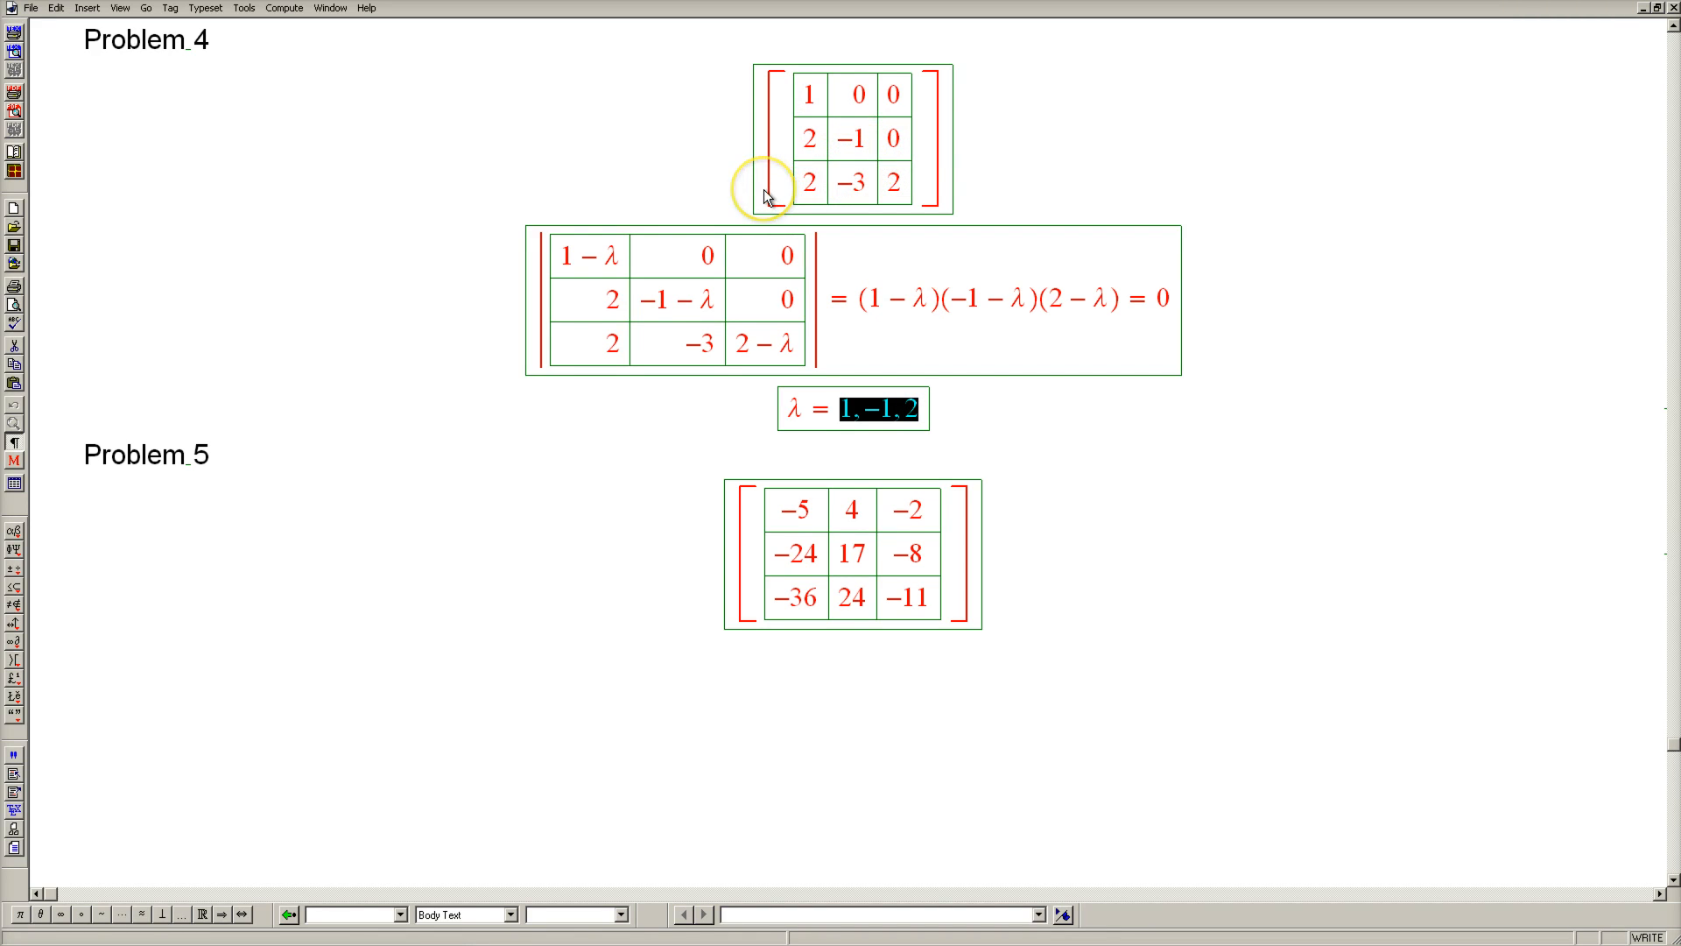
mouse_move(949, 409)
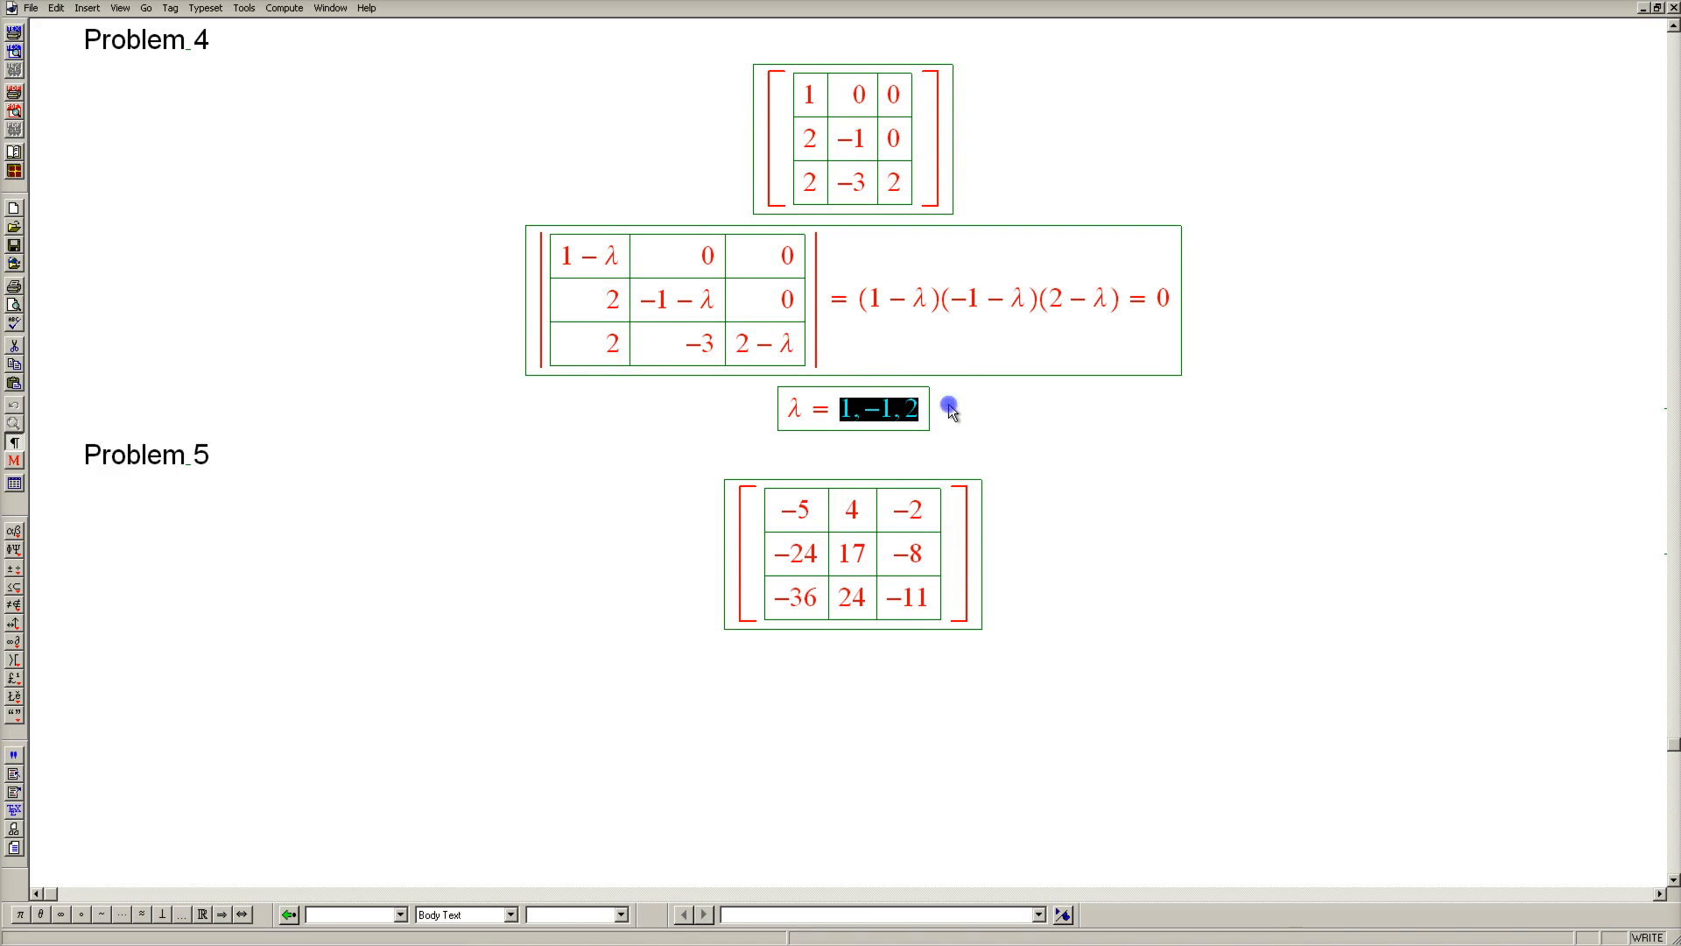
- Write λ = 1 on a new line and fill the vector (1, 1, 1) beside matrix A − I
click(948, 410)
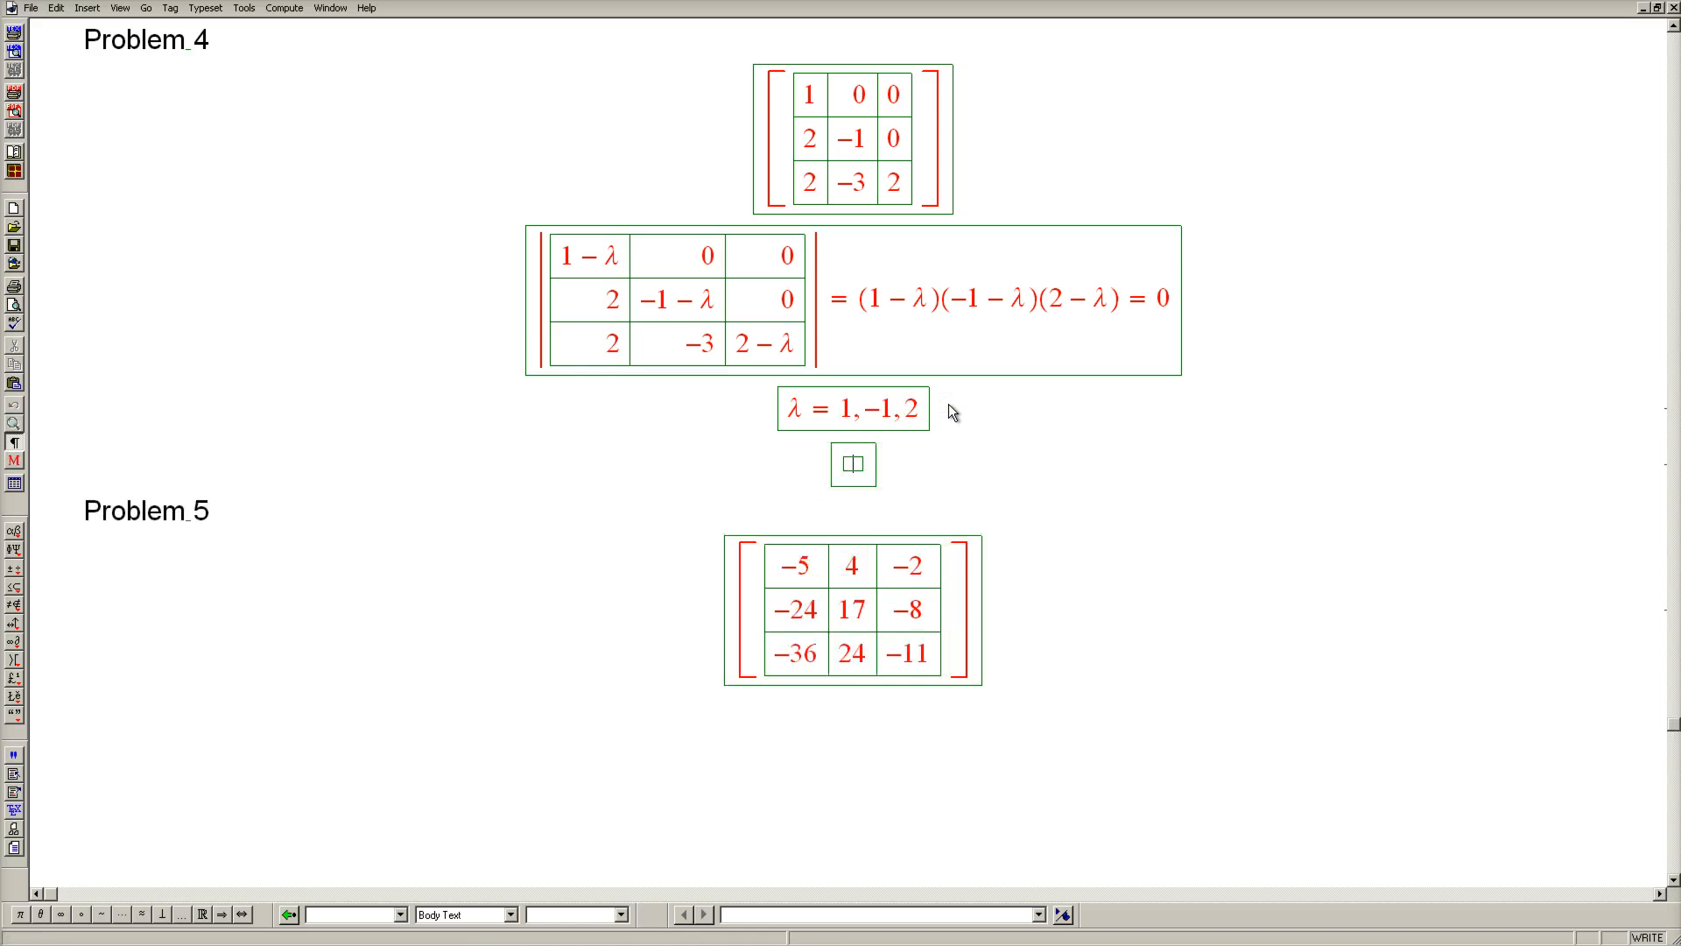
text(λ = 1)
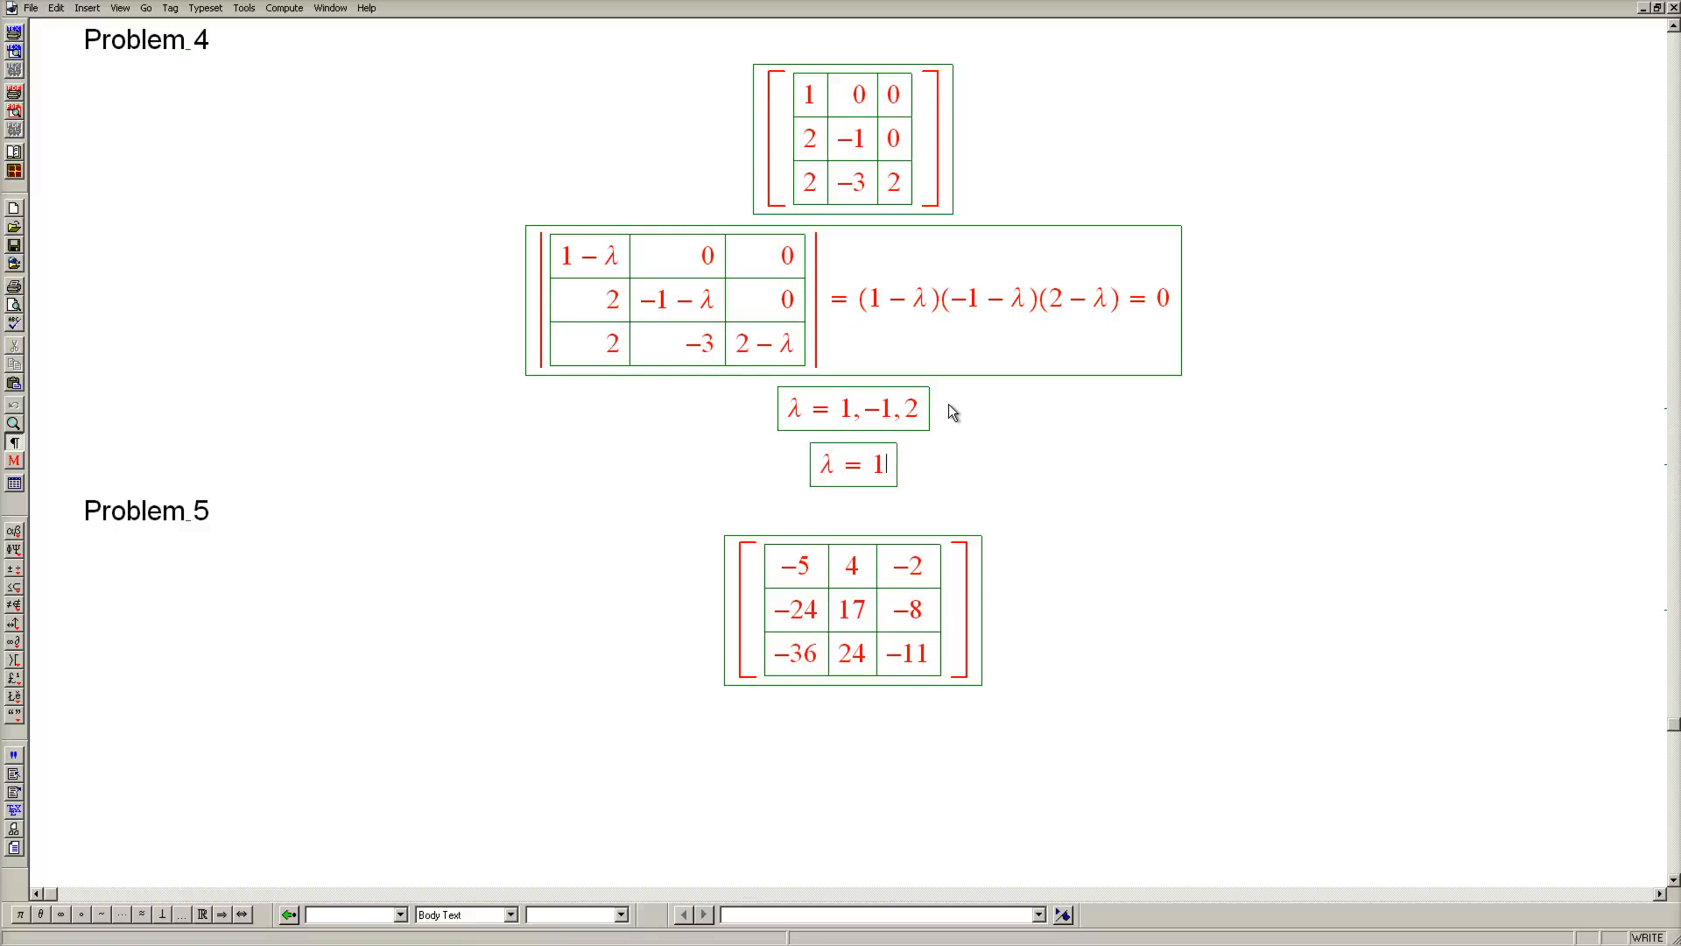
key(Return)
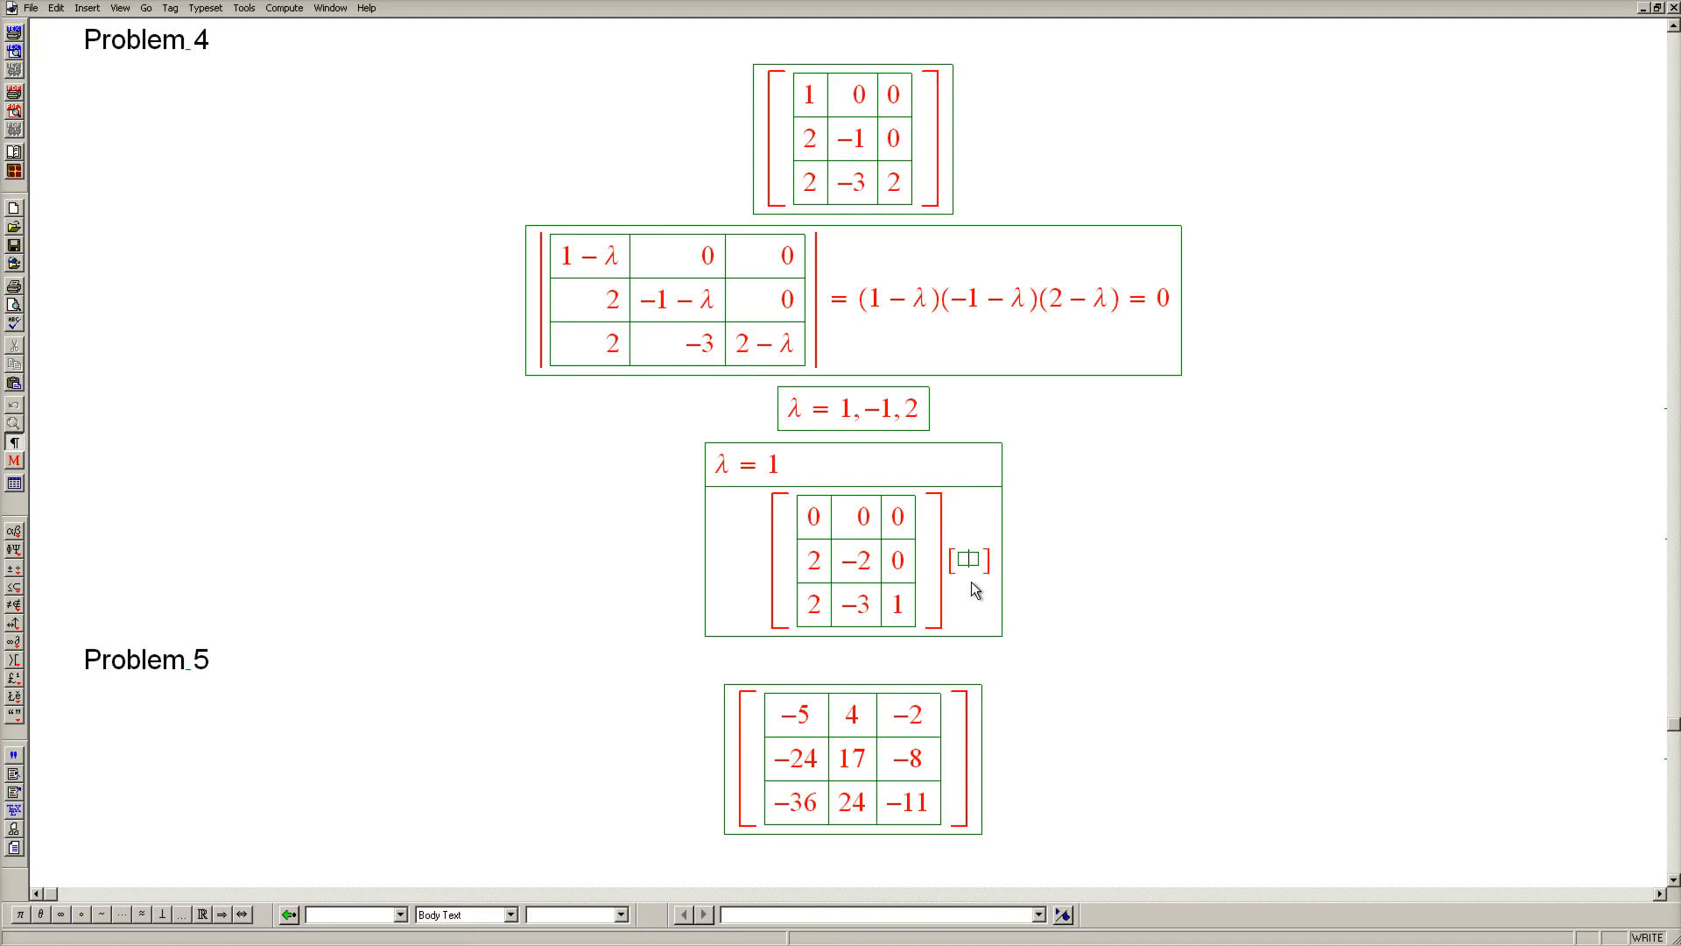
click(815, 575)
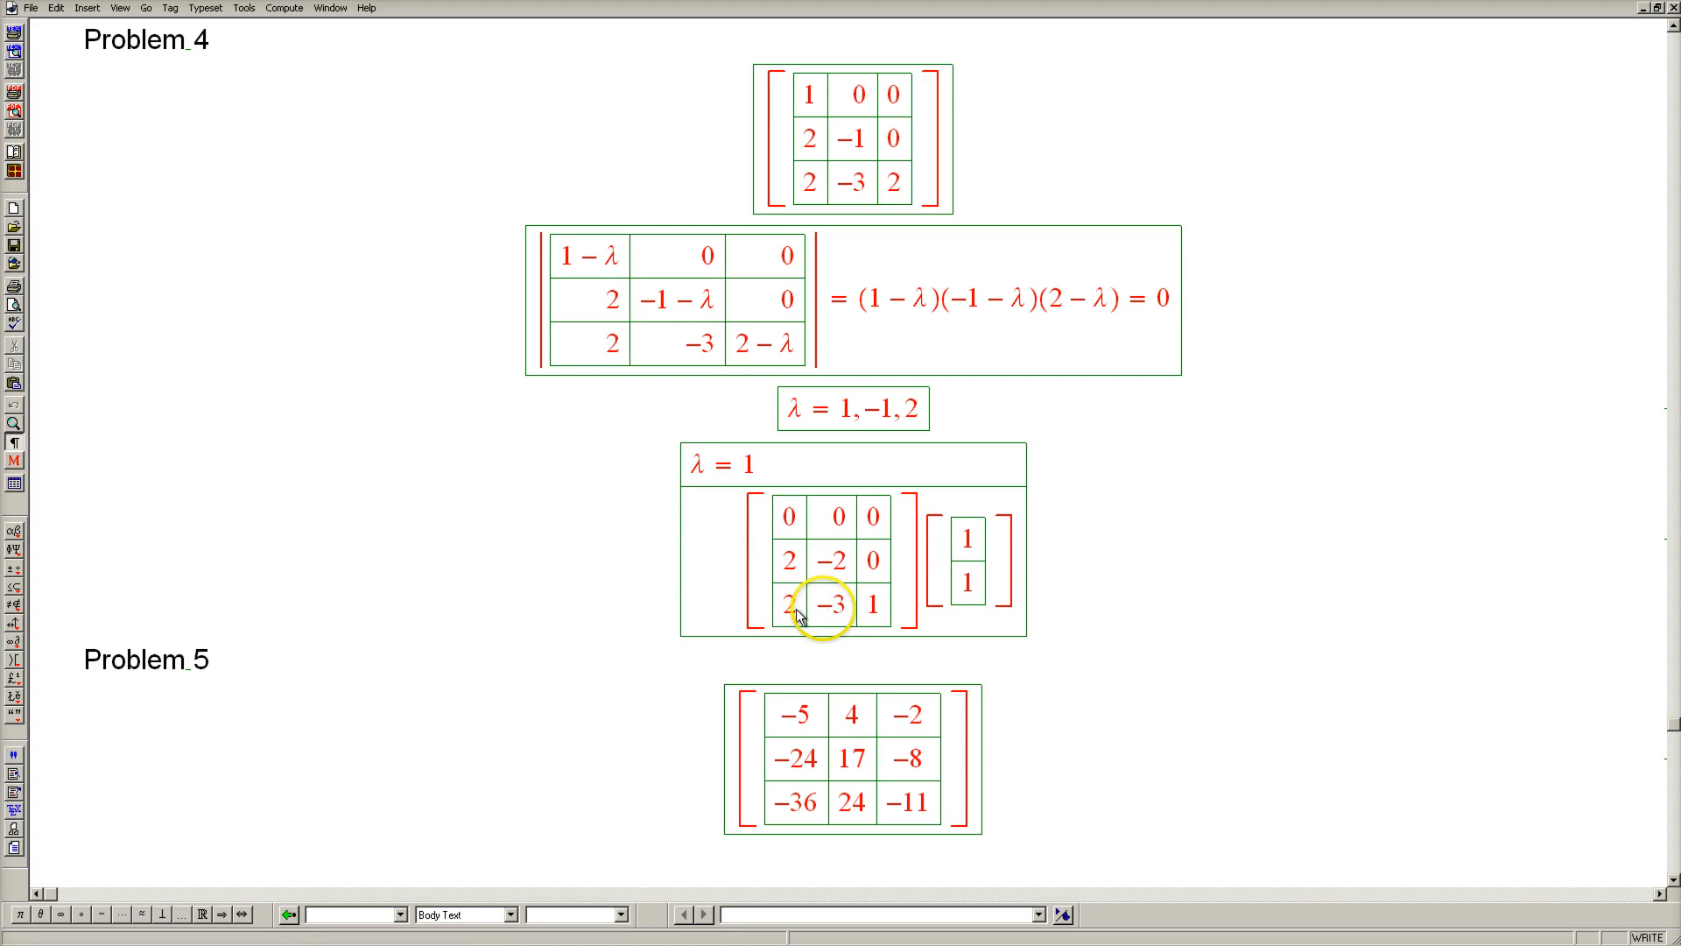
mouse_move(868, 611)
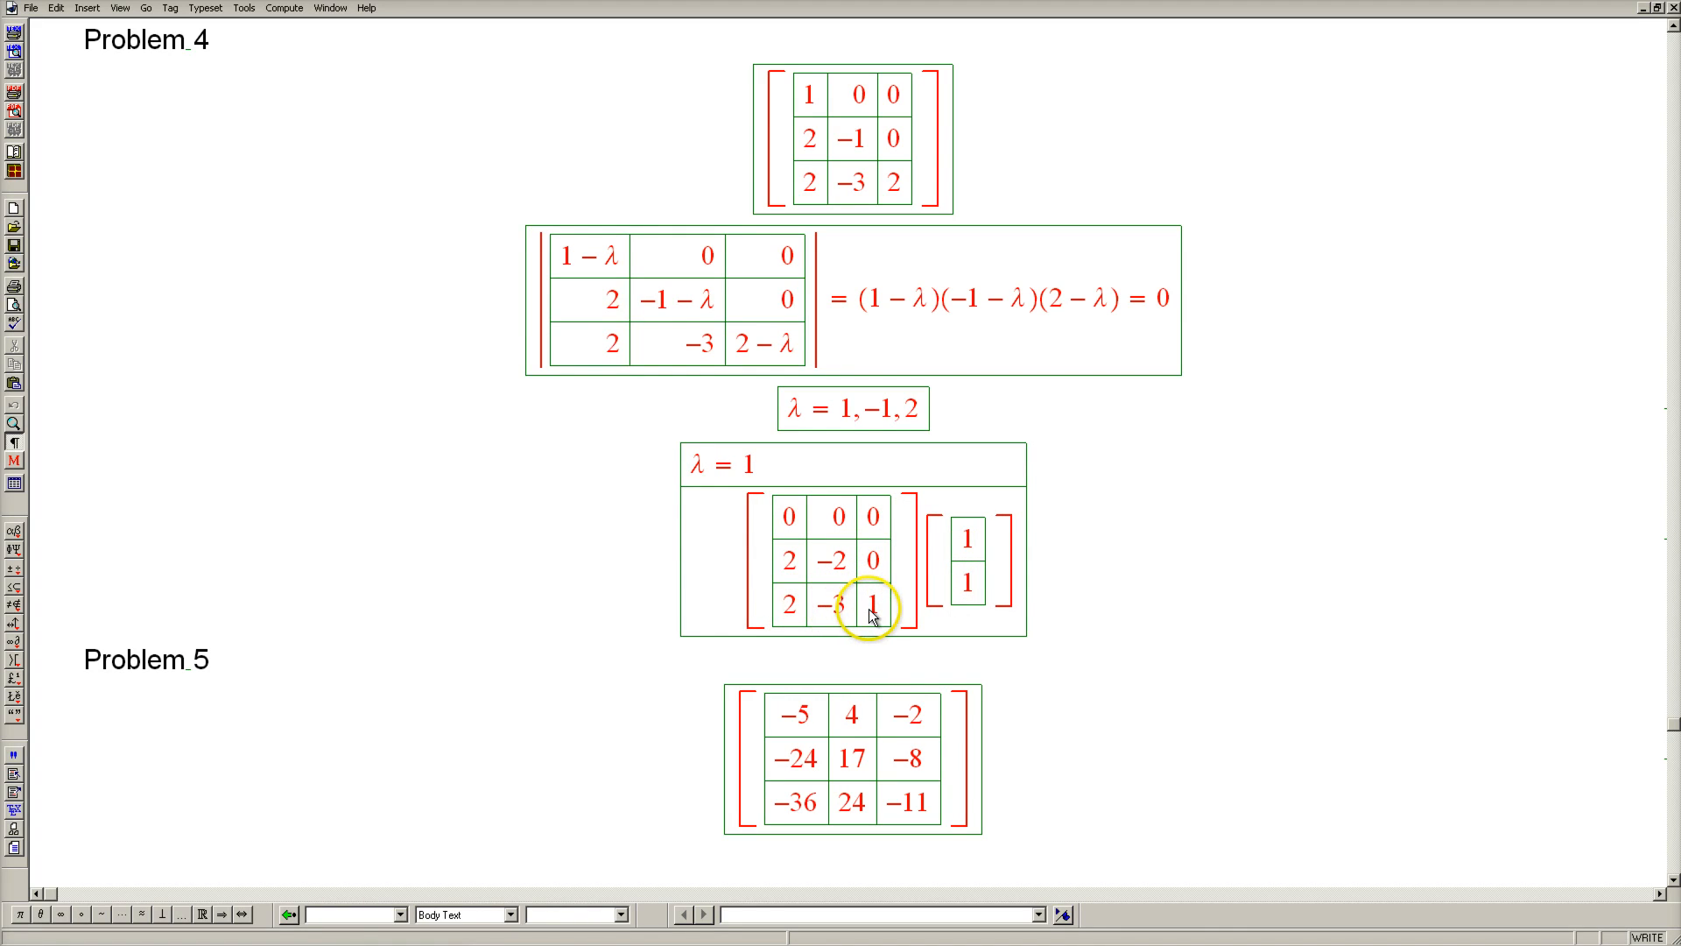
mouse_move(968, 601)
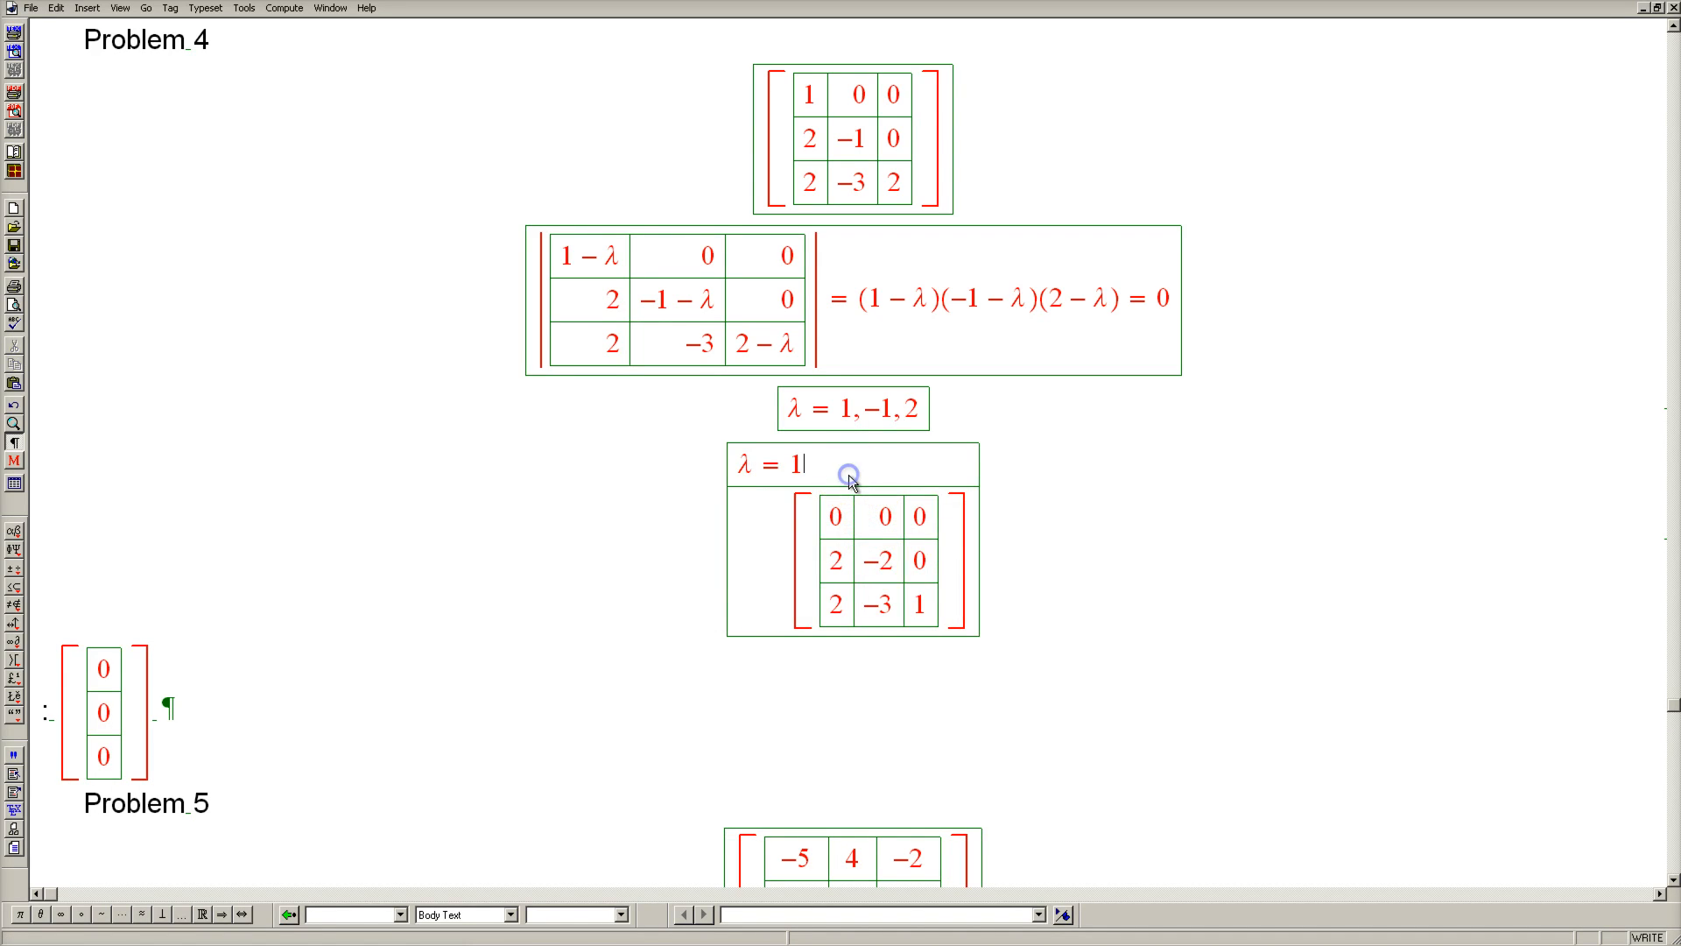
- Label the eigenvector v₁ and select the matrix-vector product to evaluate it to zero
text(,)
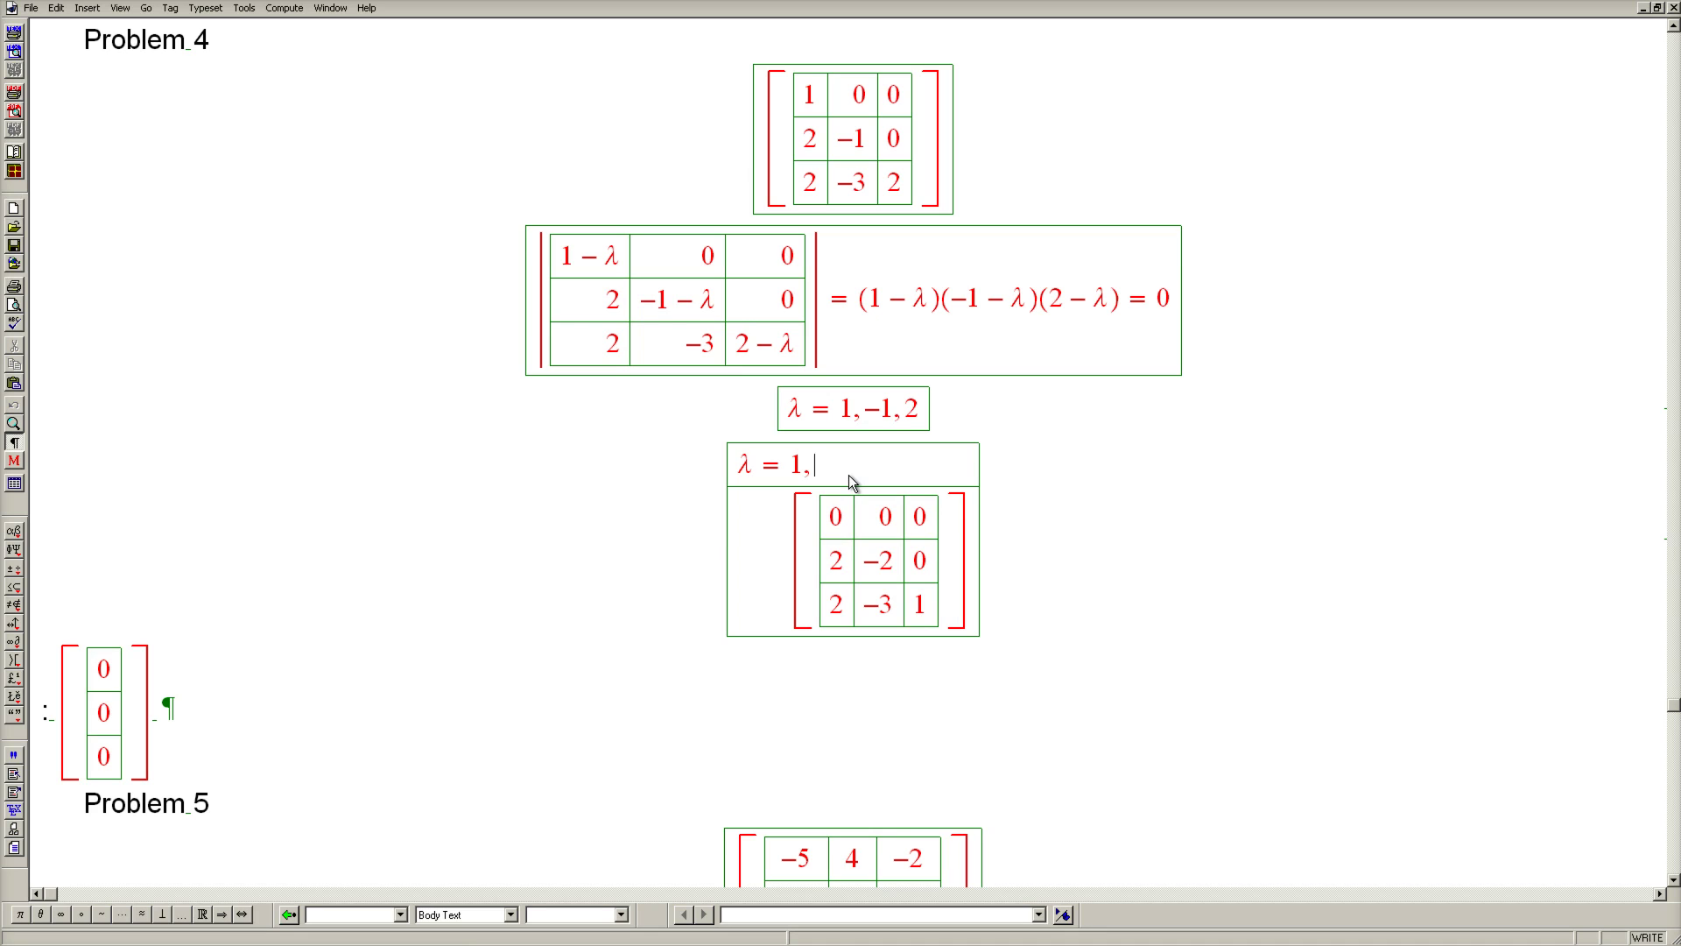
text(v_1)
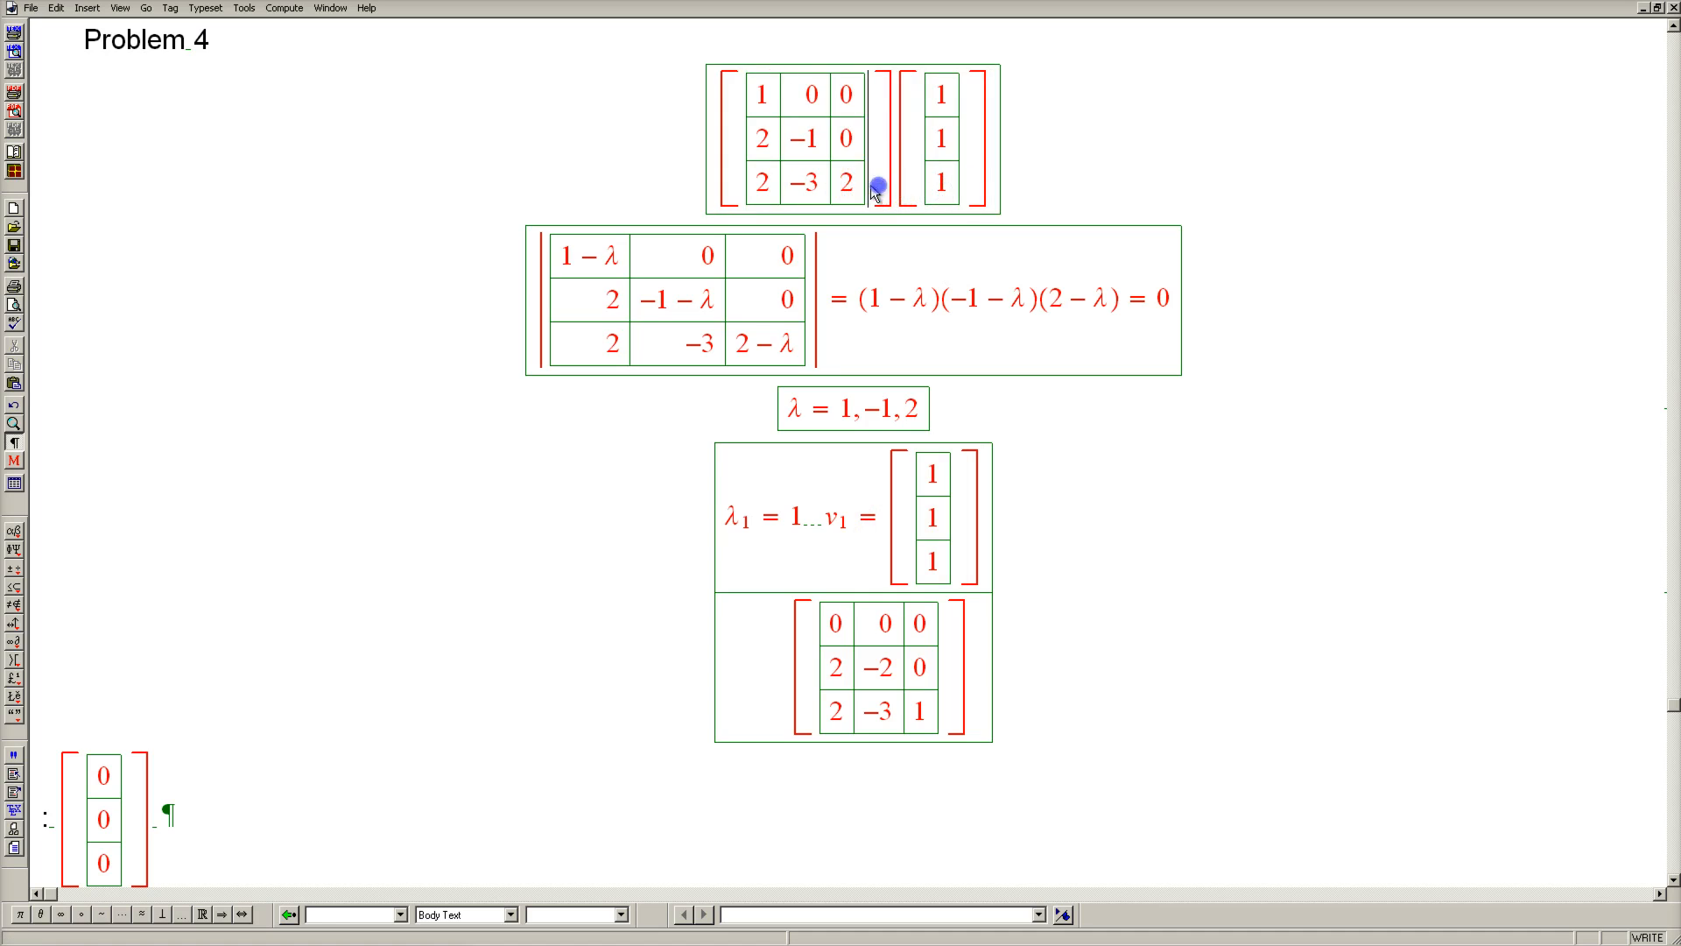
click(851, 140)
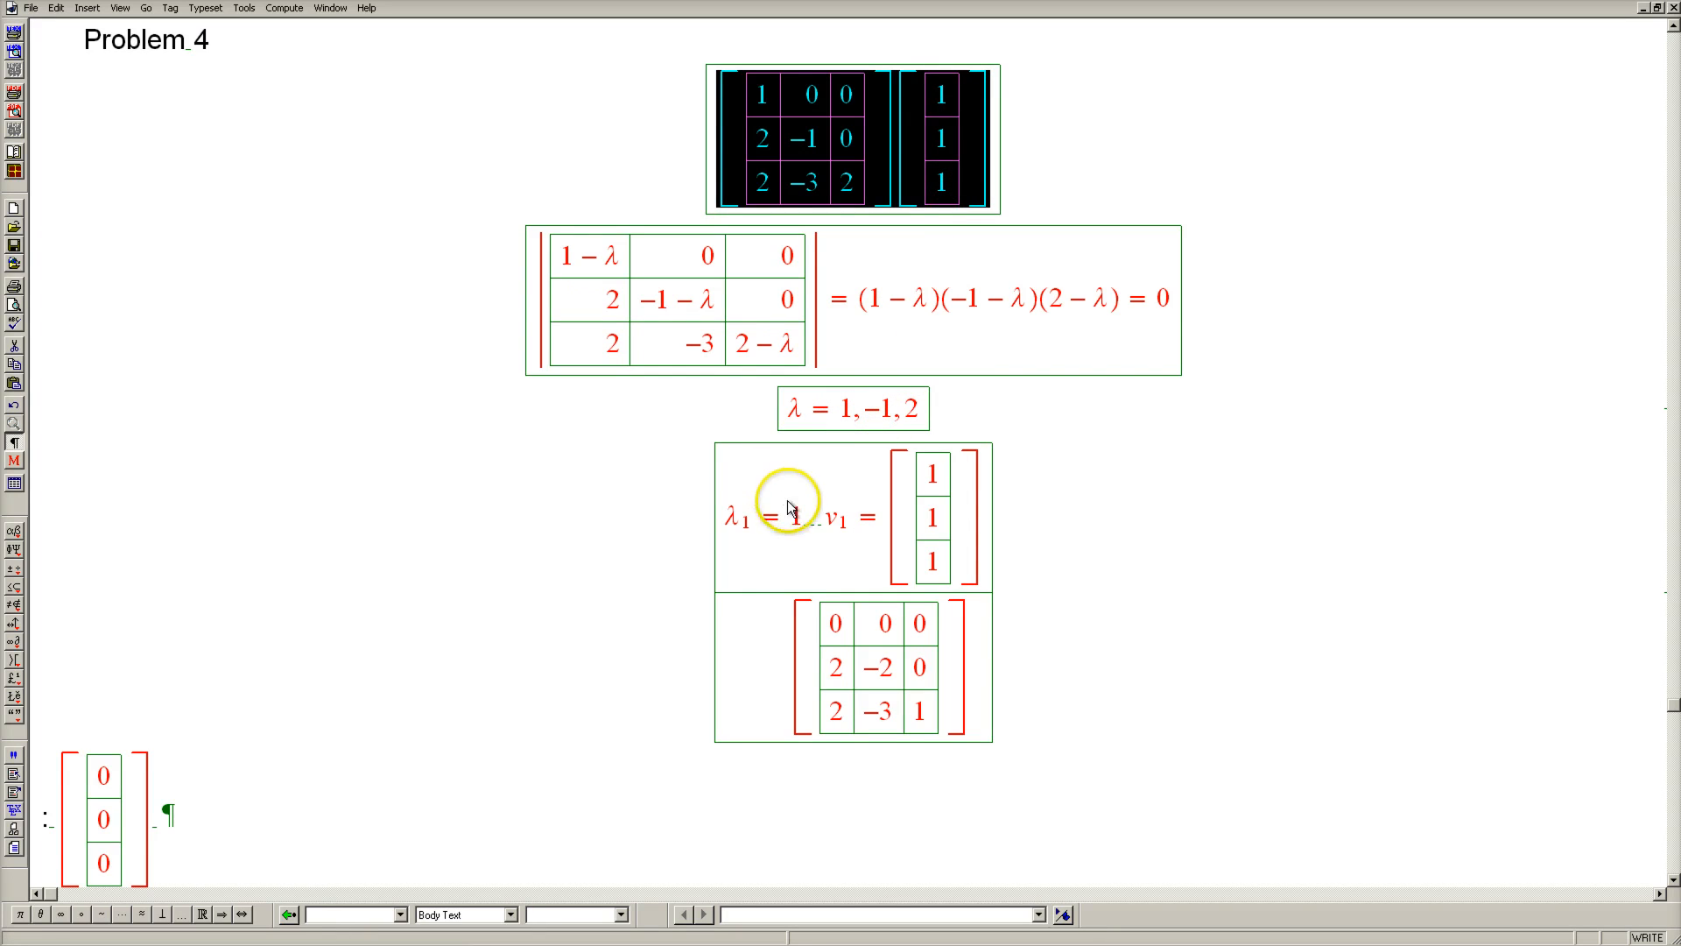
click(905, 142)
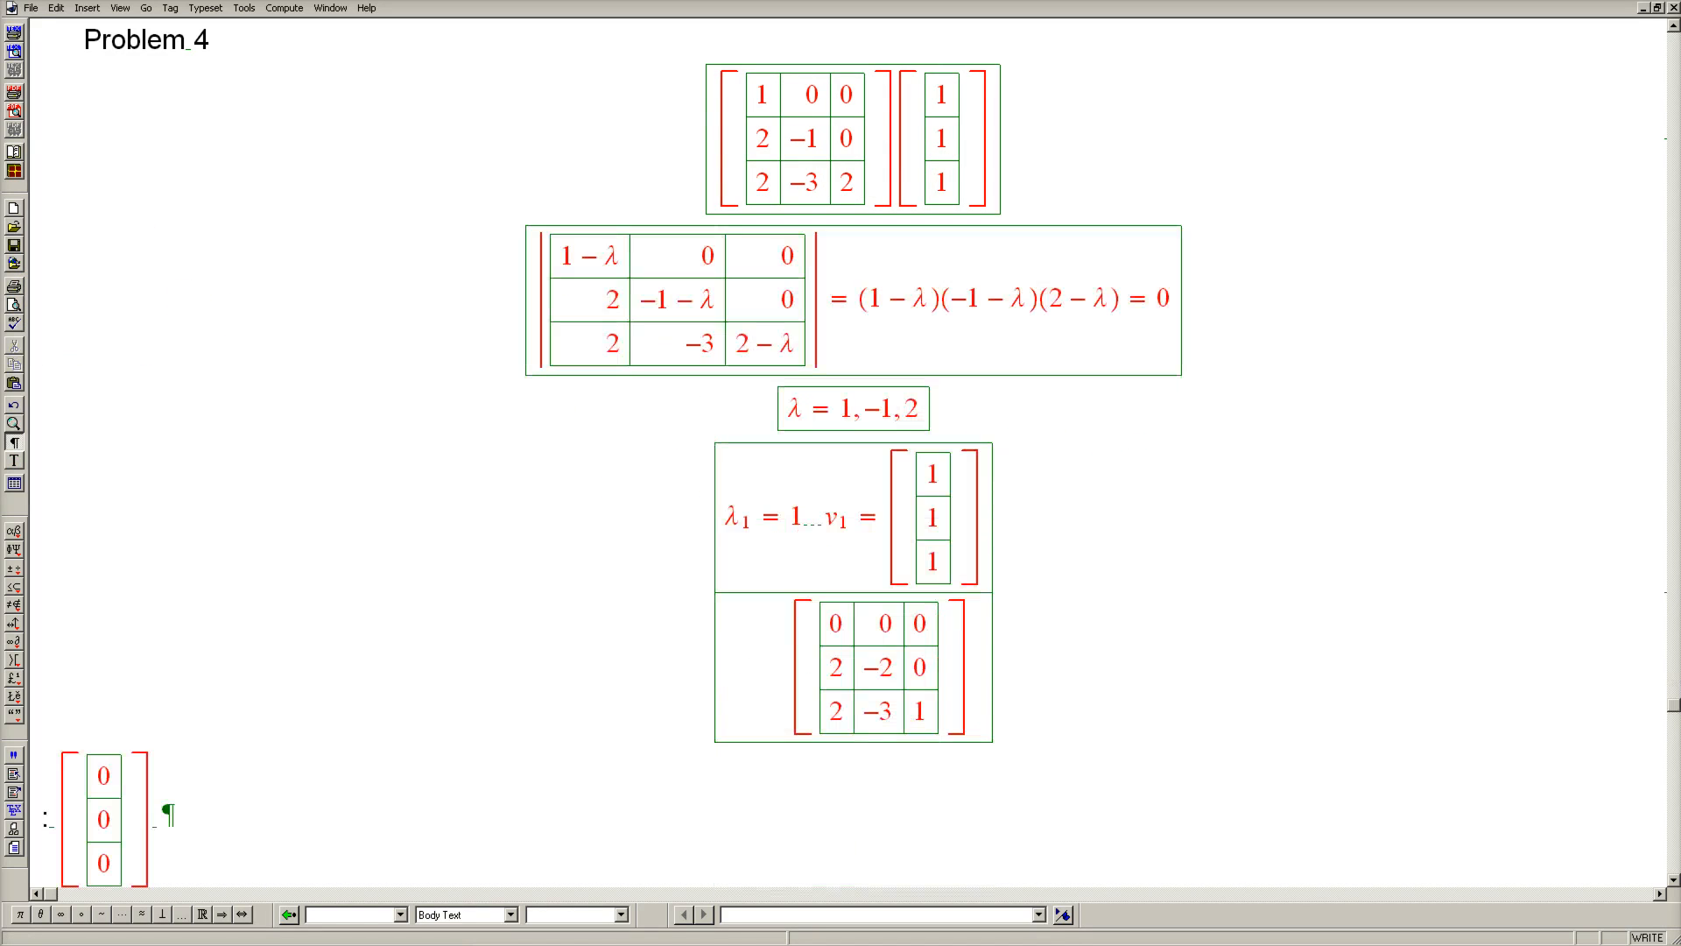
mouse_move(1077, 628)
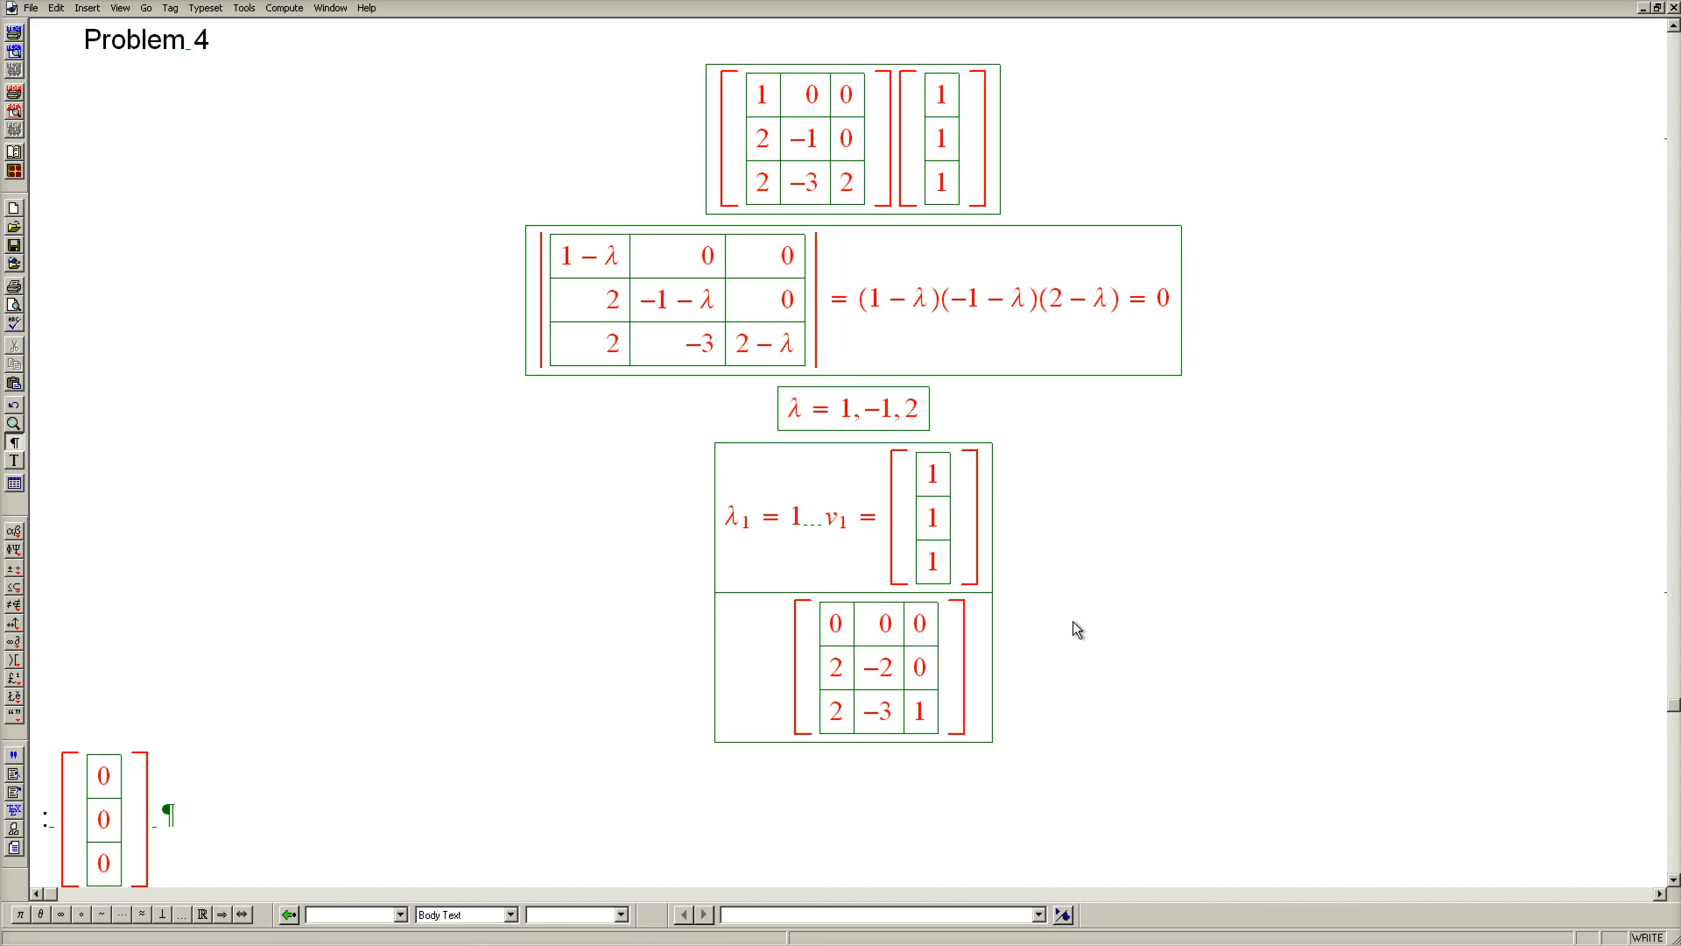
- Write λ = −1 with eigenvector v₂ = (0, 1, 1) above matrix A + I and check the product
text(λ =)
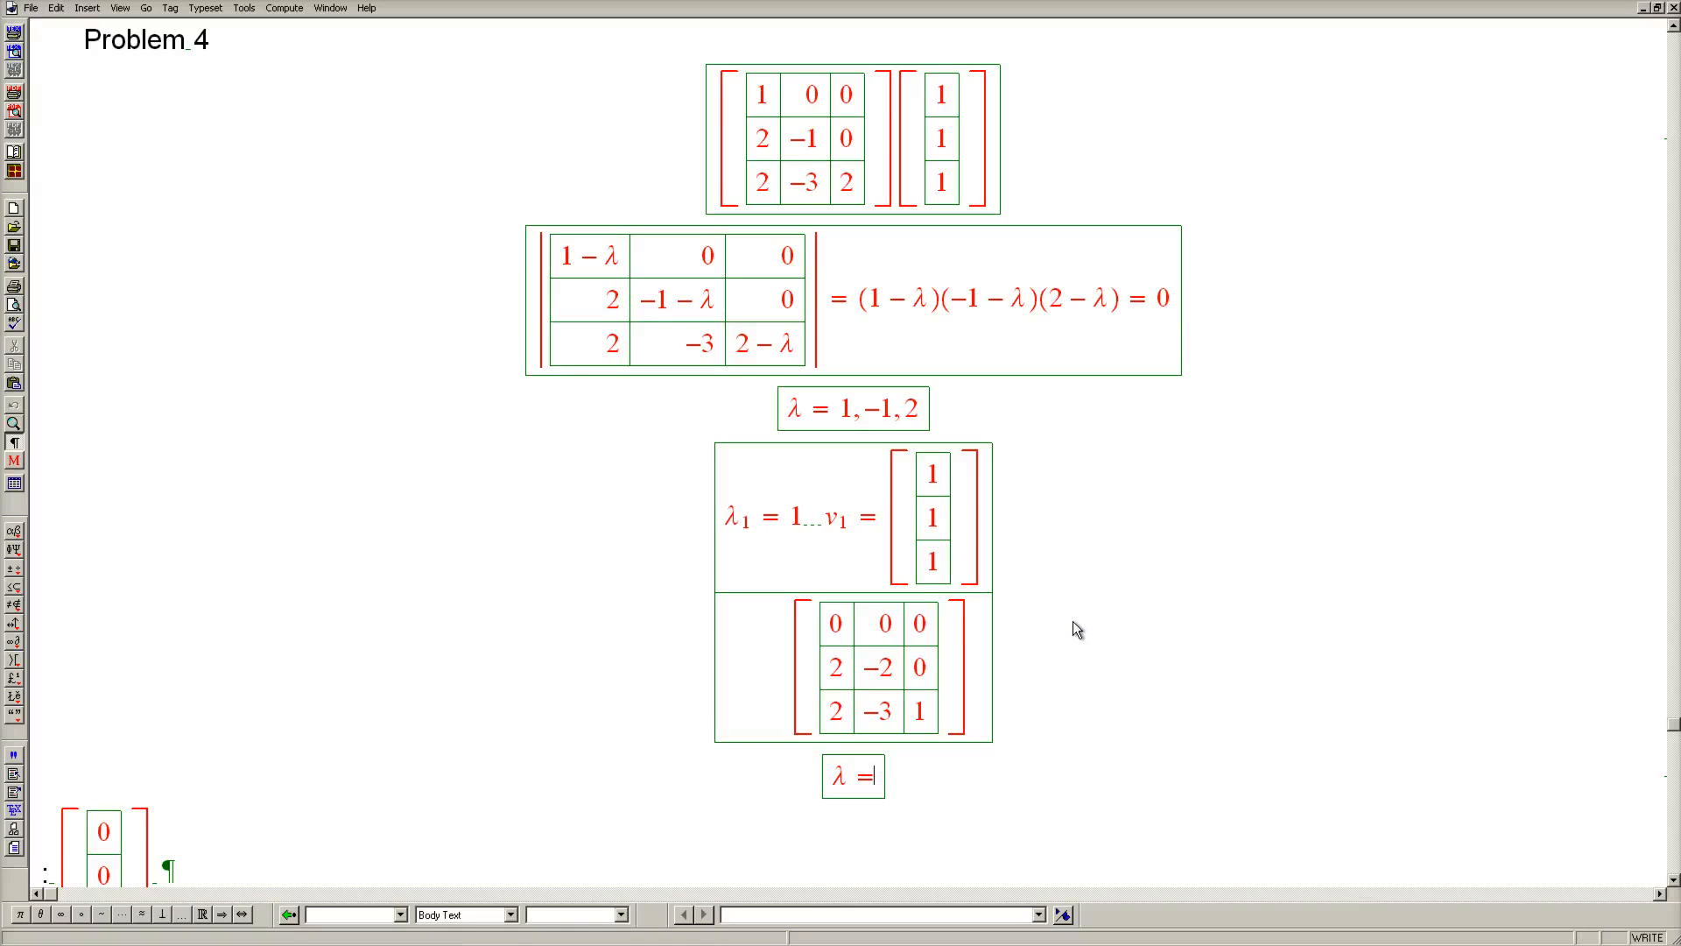
text(-1)
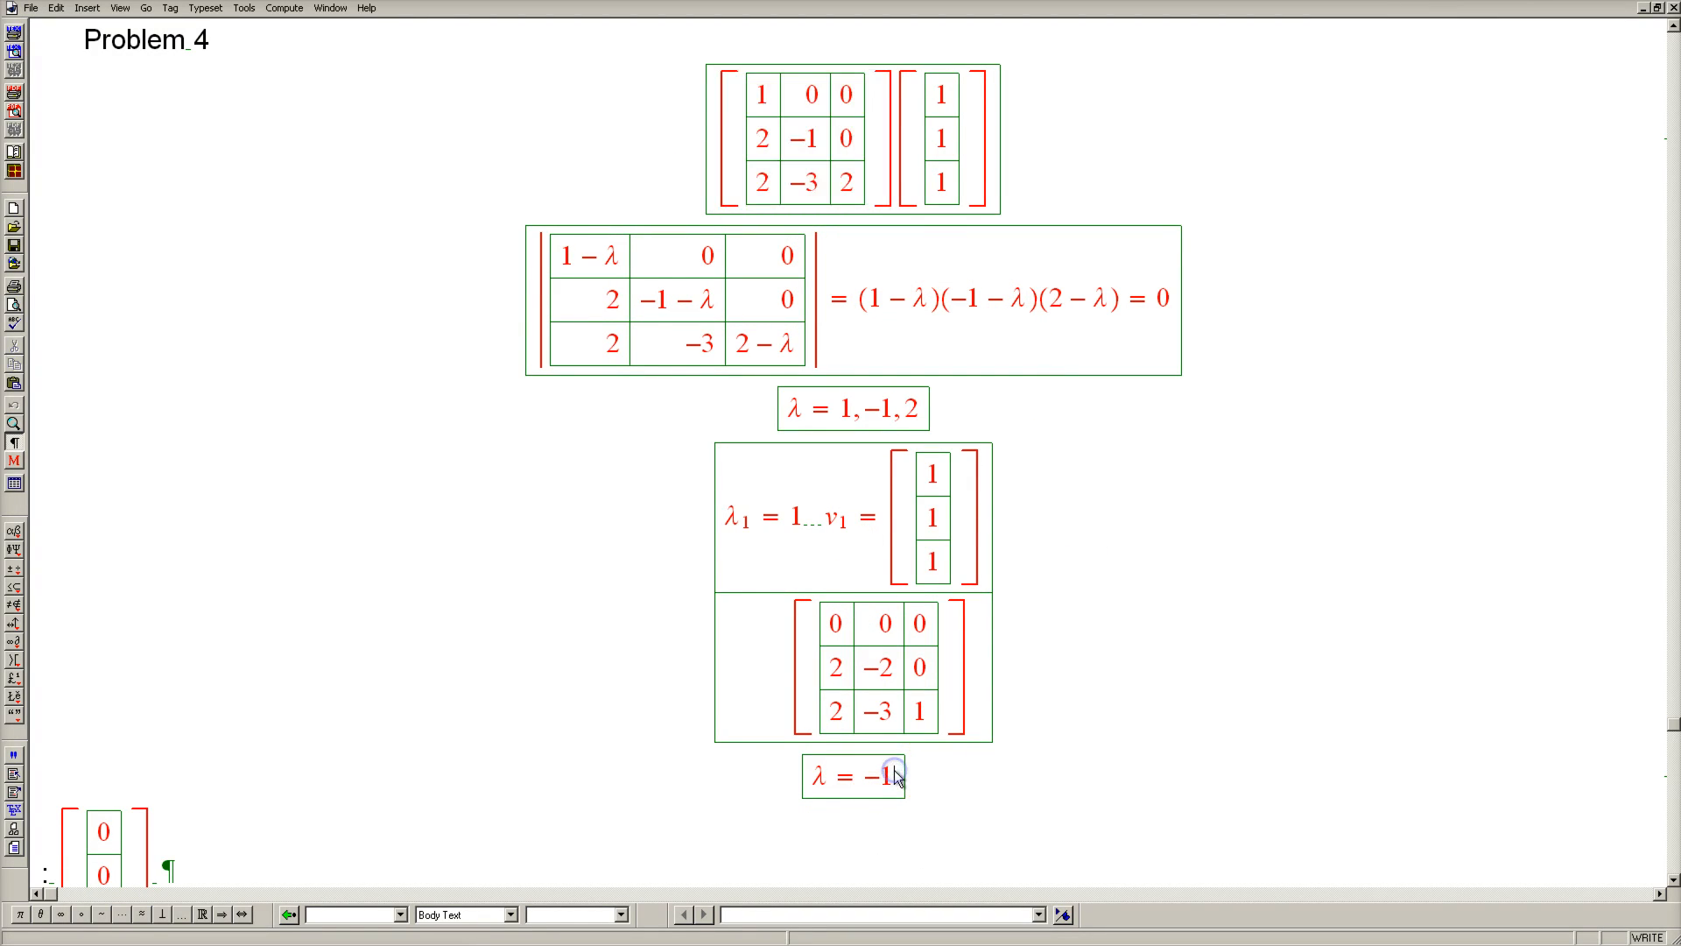
scroll(down, 3)
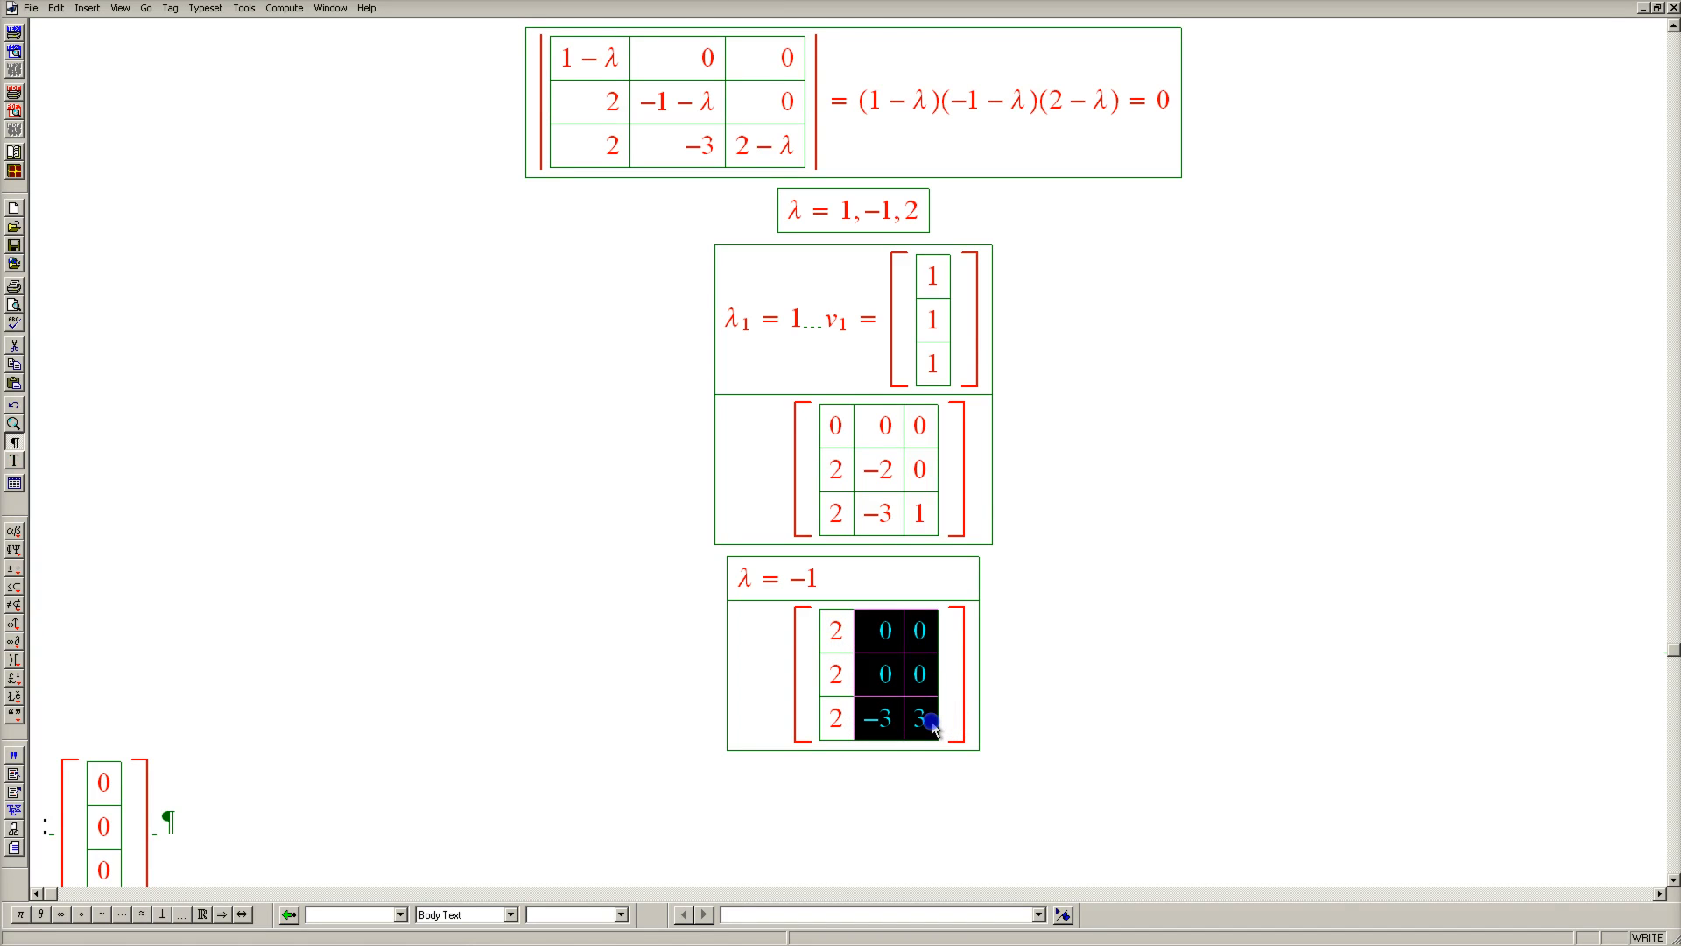
mouse_move(979, 667)
text(...v2)
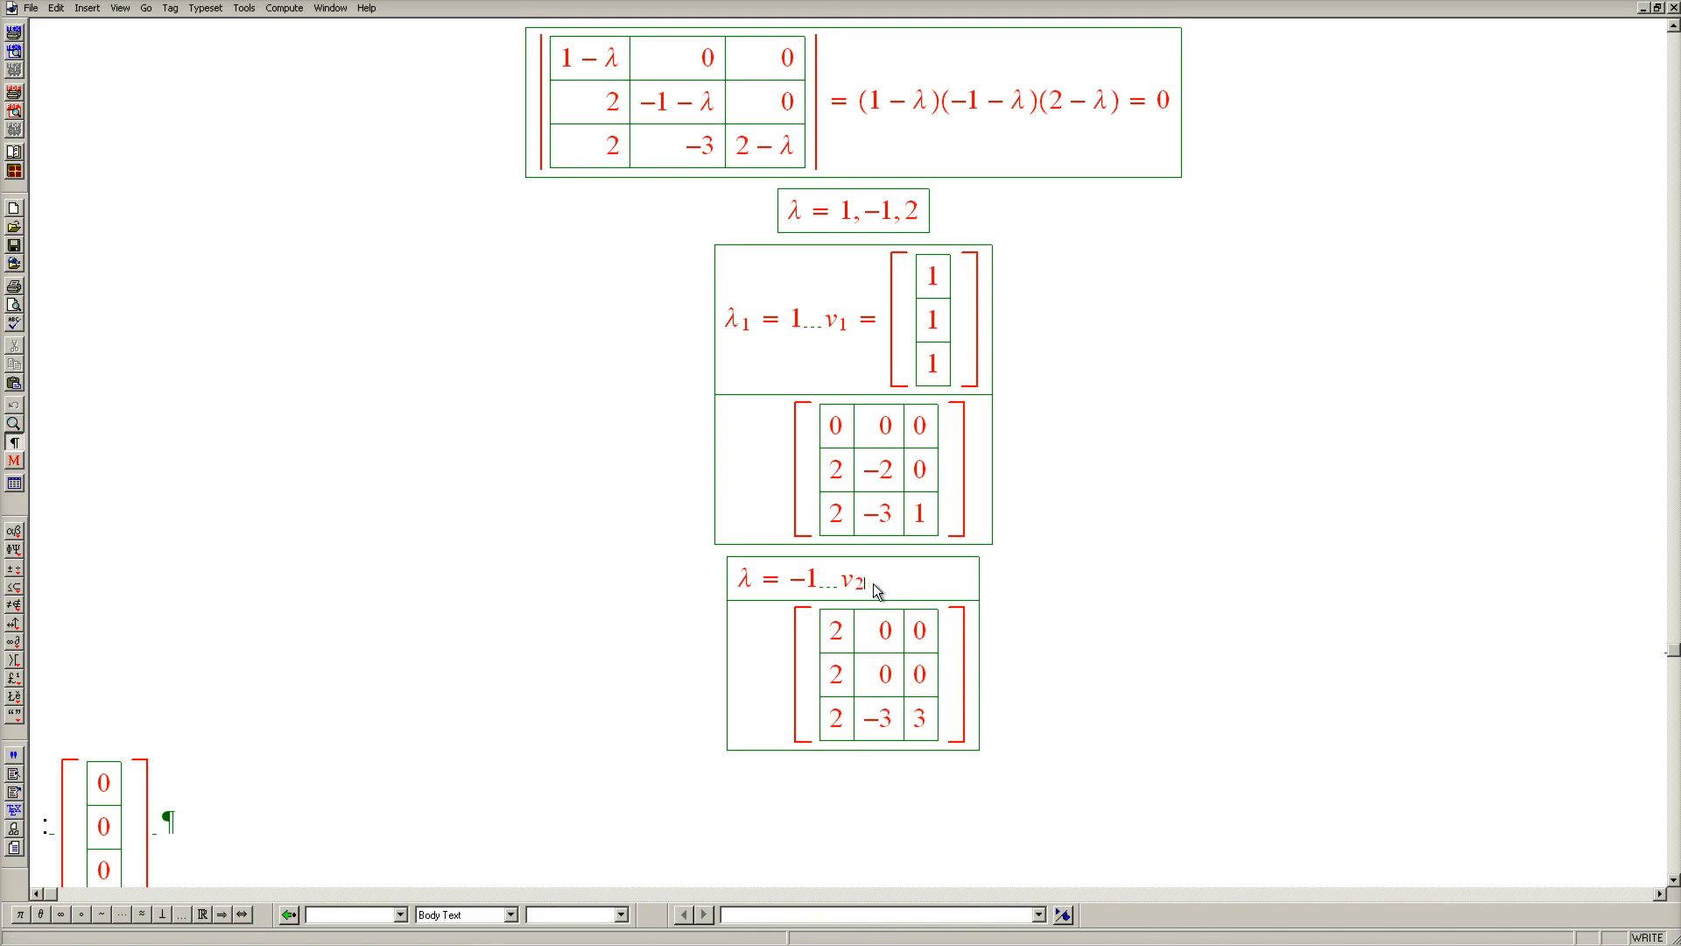
text(= [0])
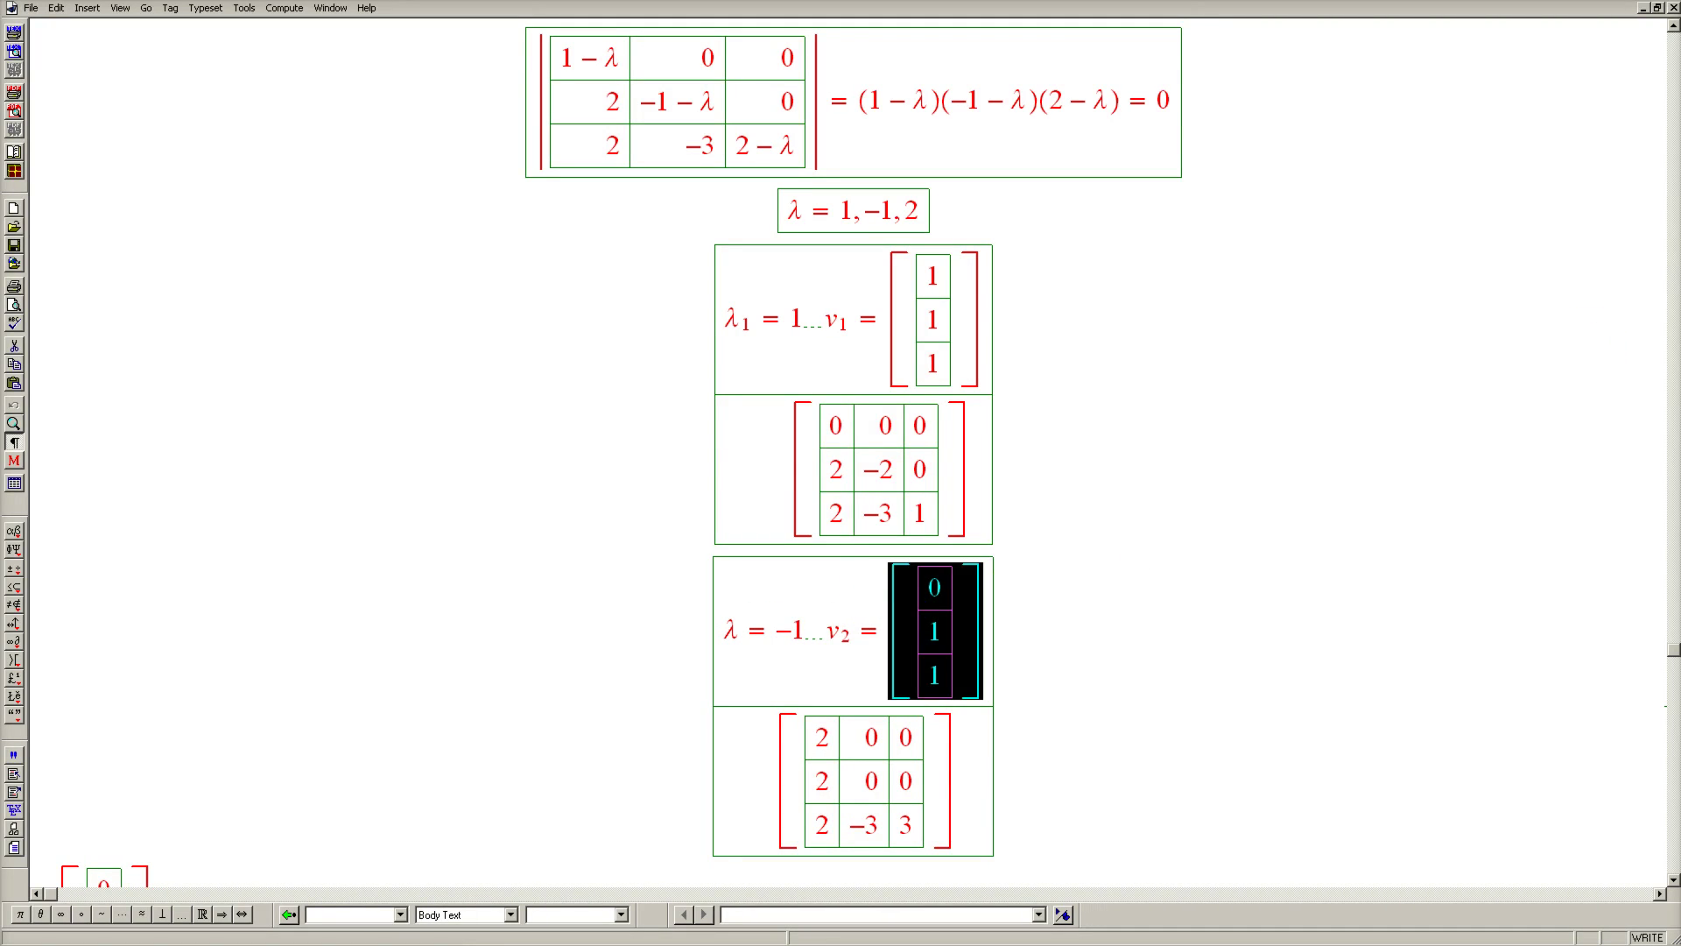
scroll(up, 3)
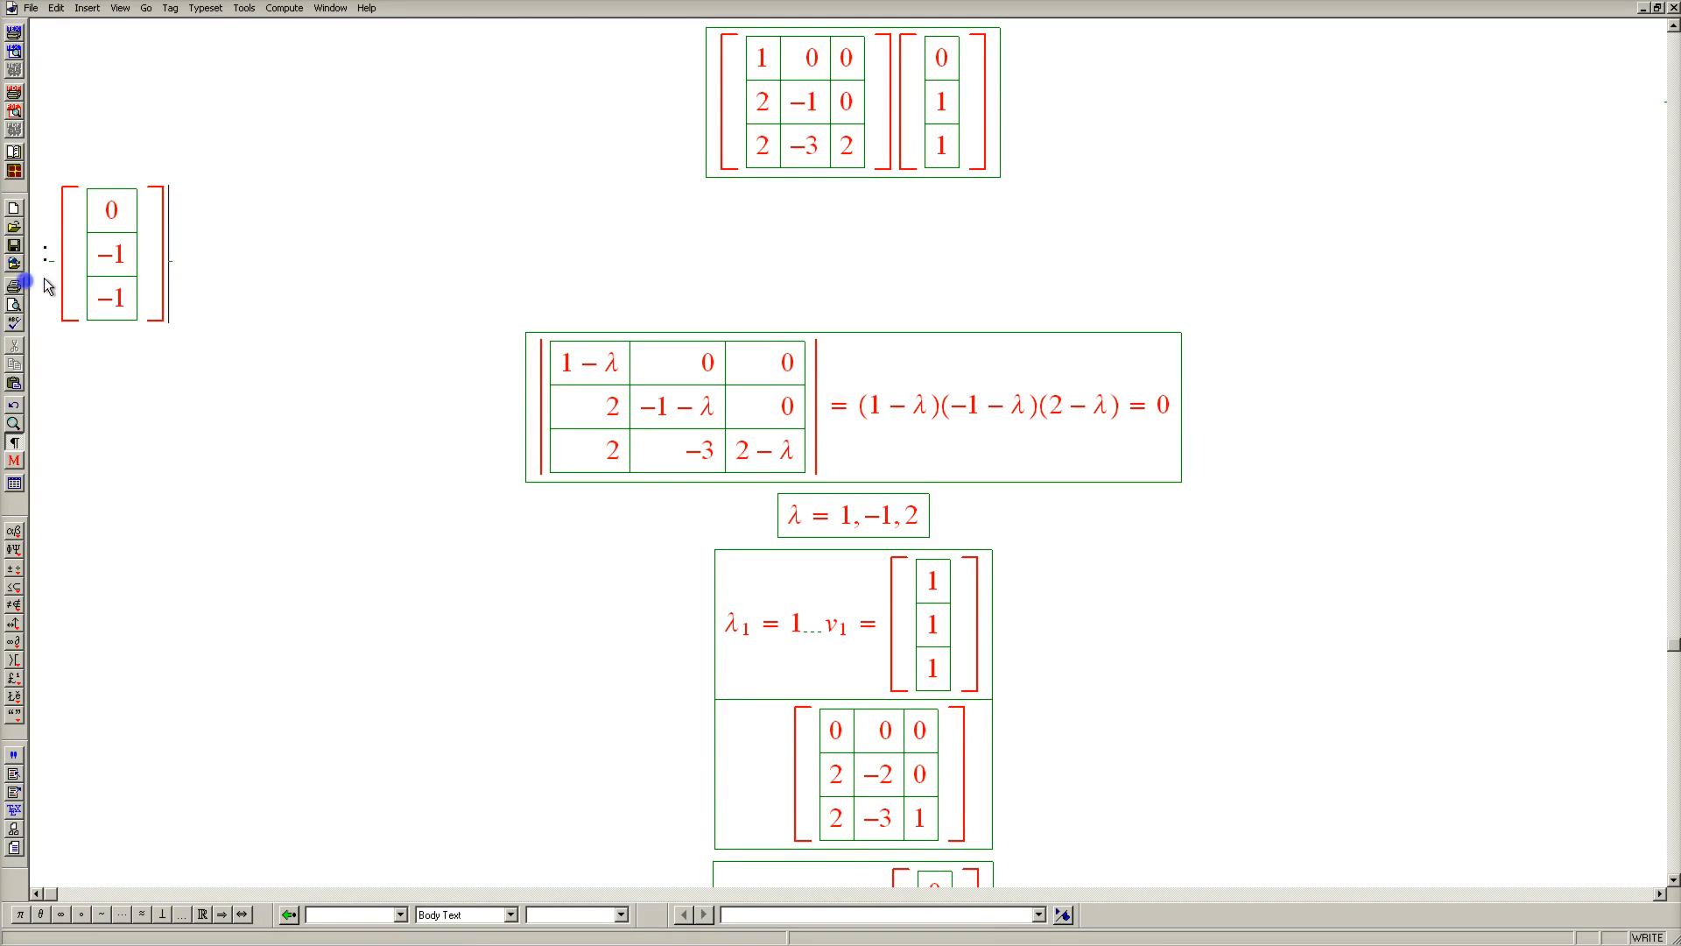
scroll(down, 3)
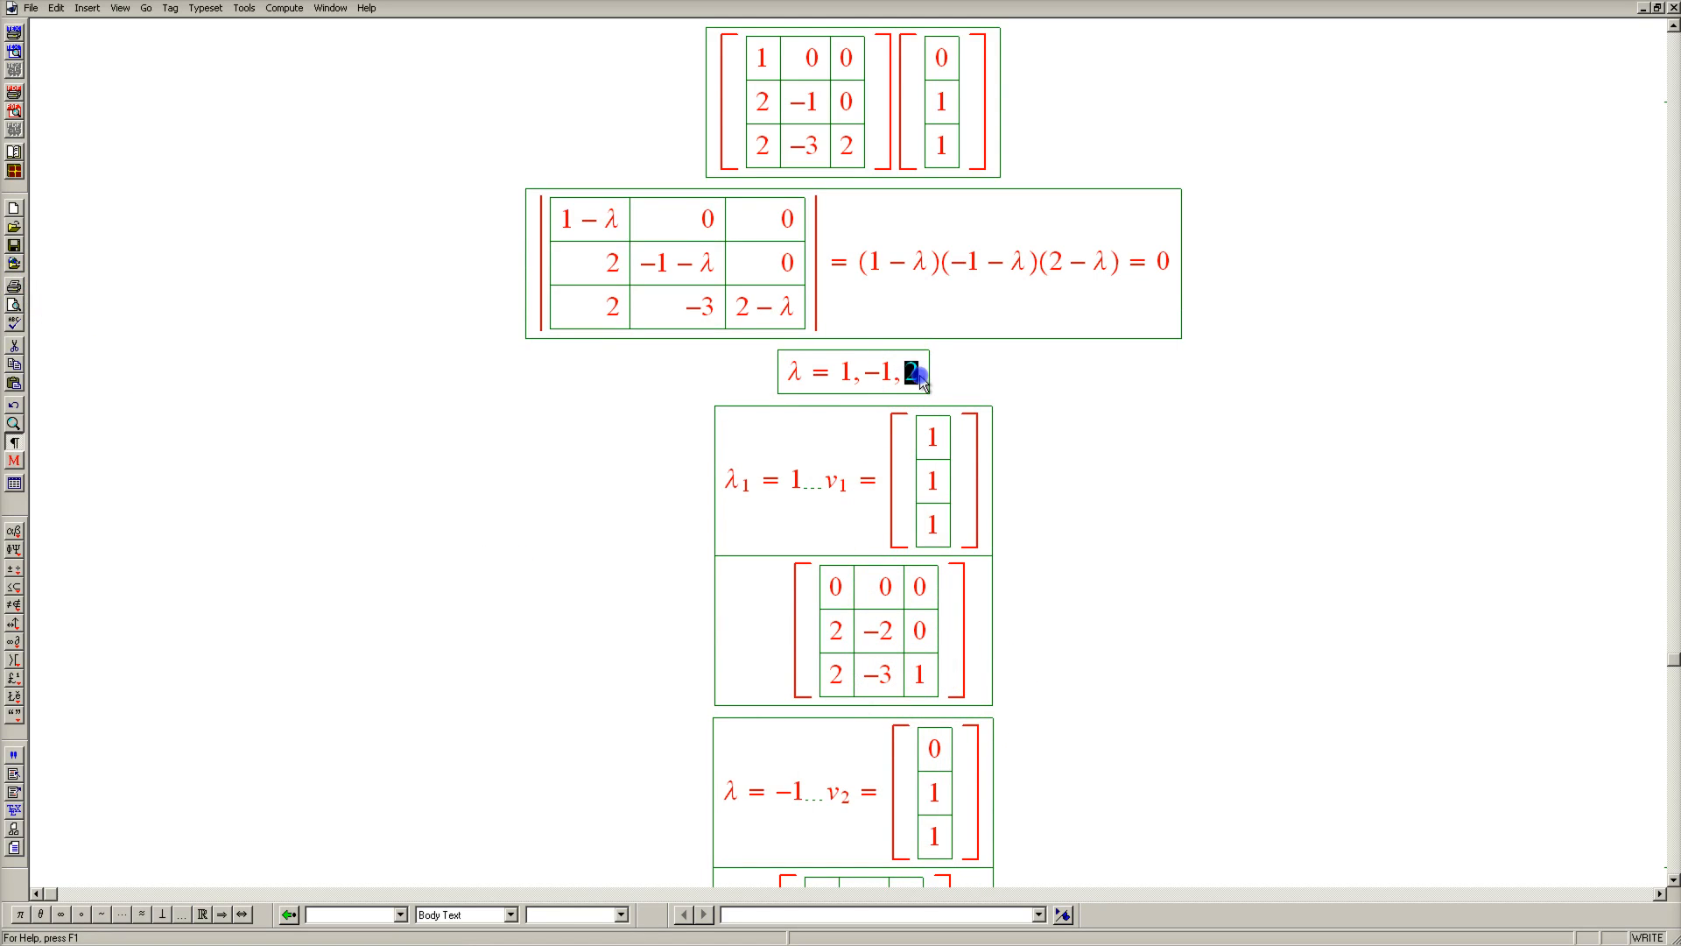
- Write λ₃ = 2 with eigenvector v₃ = (0, 0, 1) above matrix A − 2I
scroll(down, 3)
text(2)
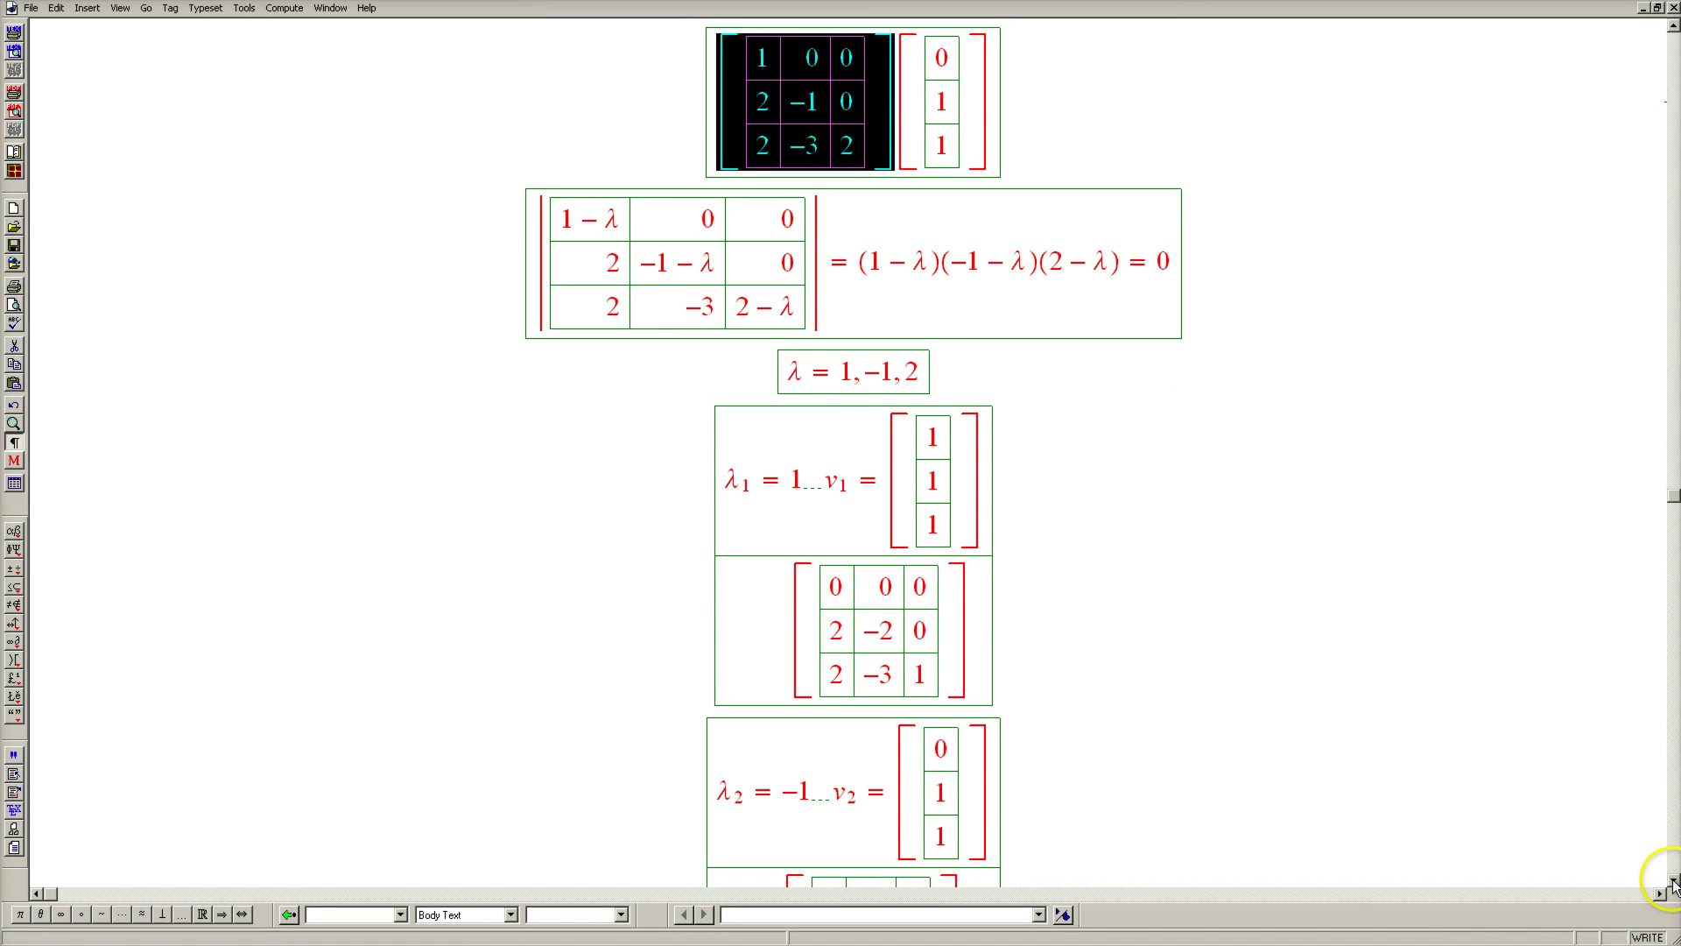
scroll(down, 3)
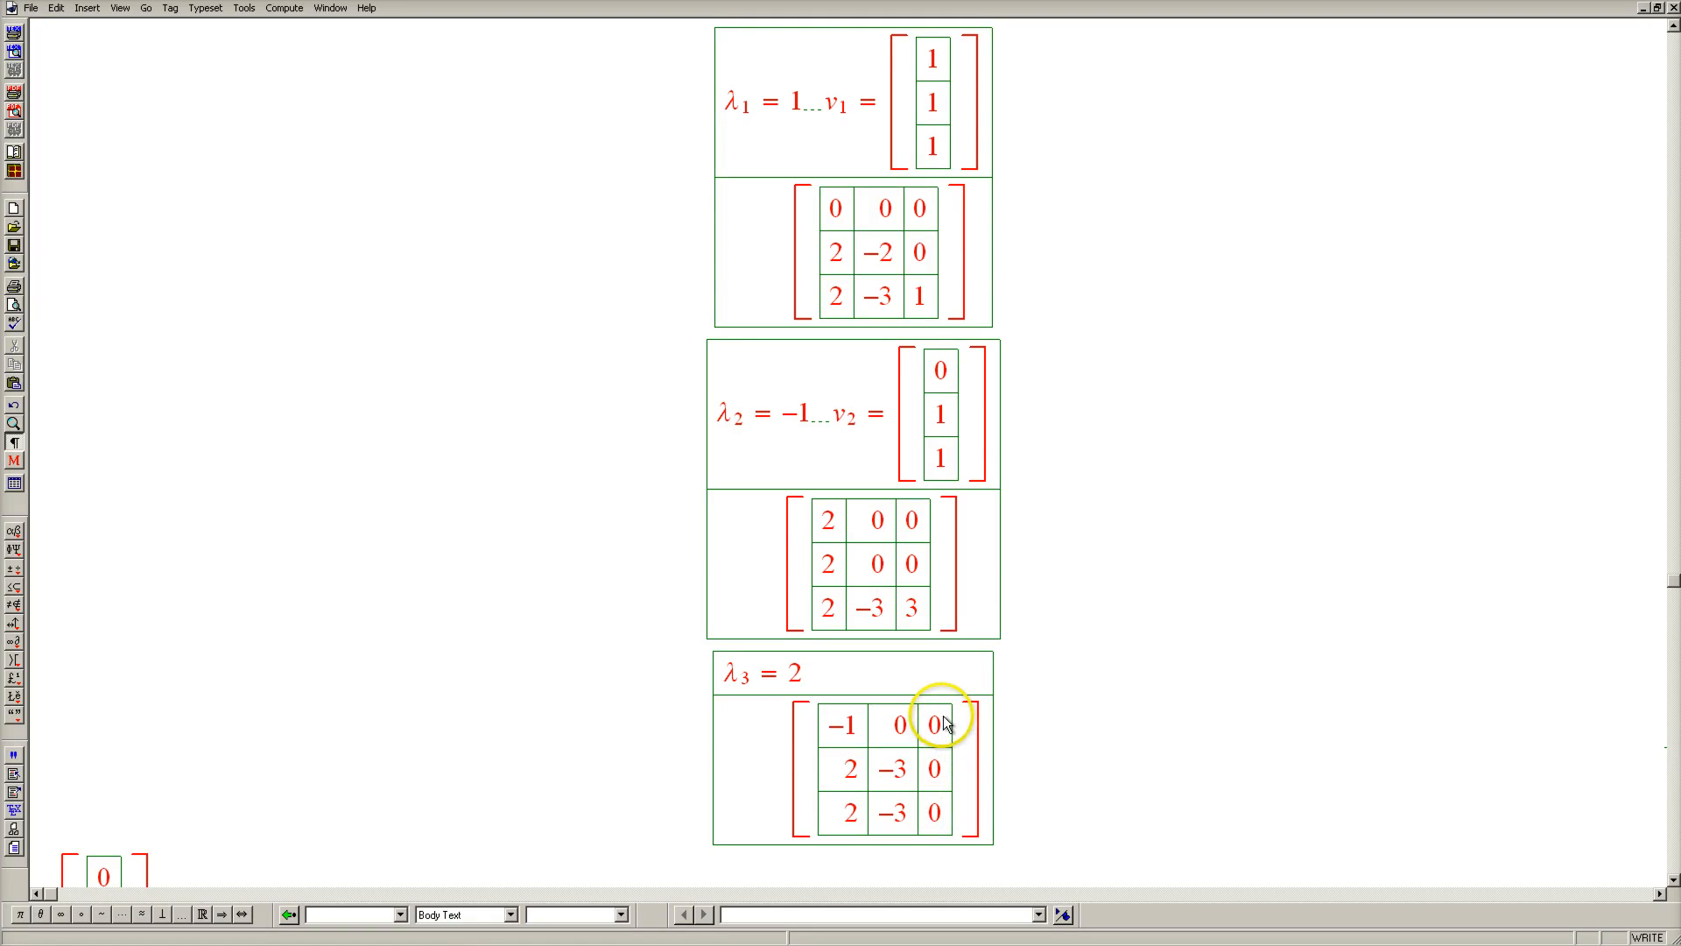
mouse_move(862, 685)
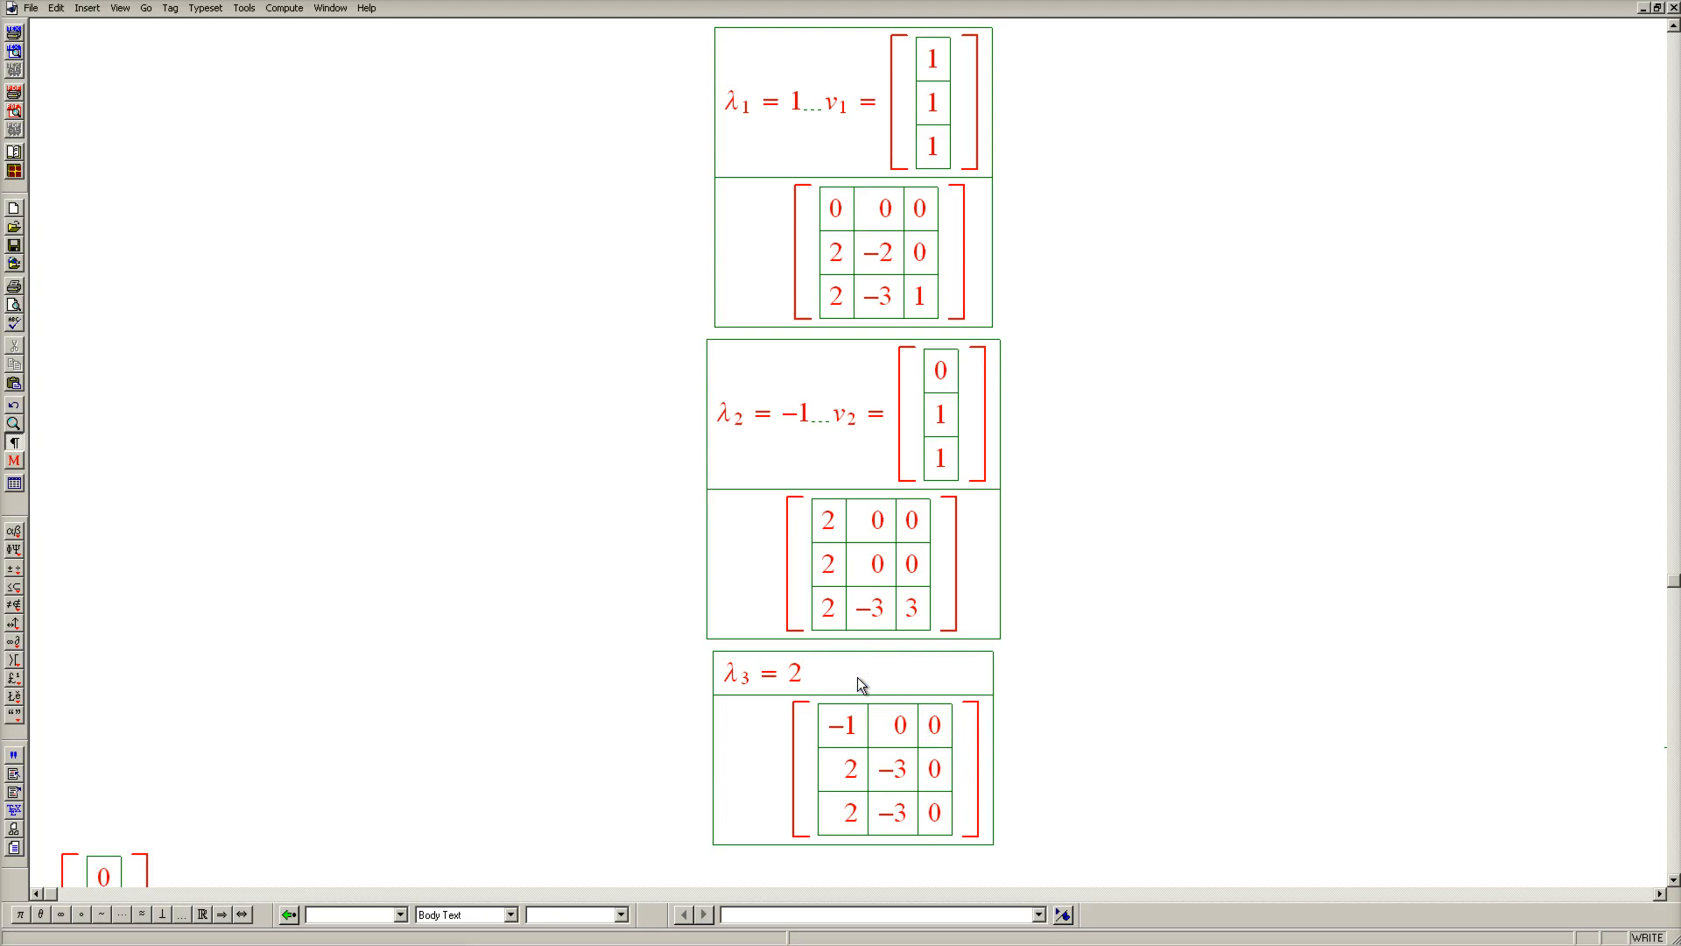
text(...v)
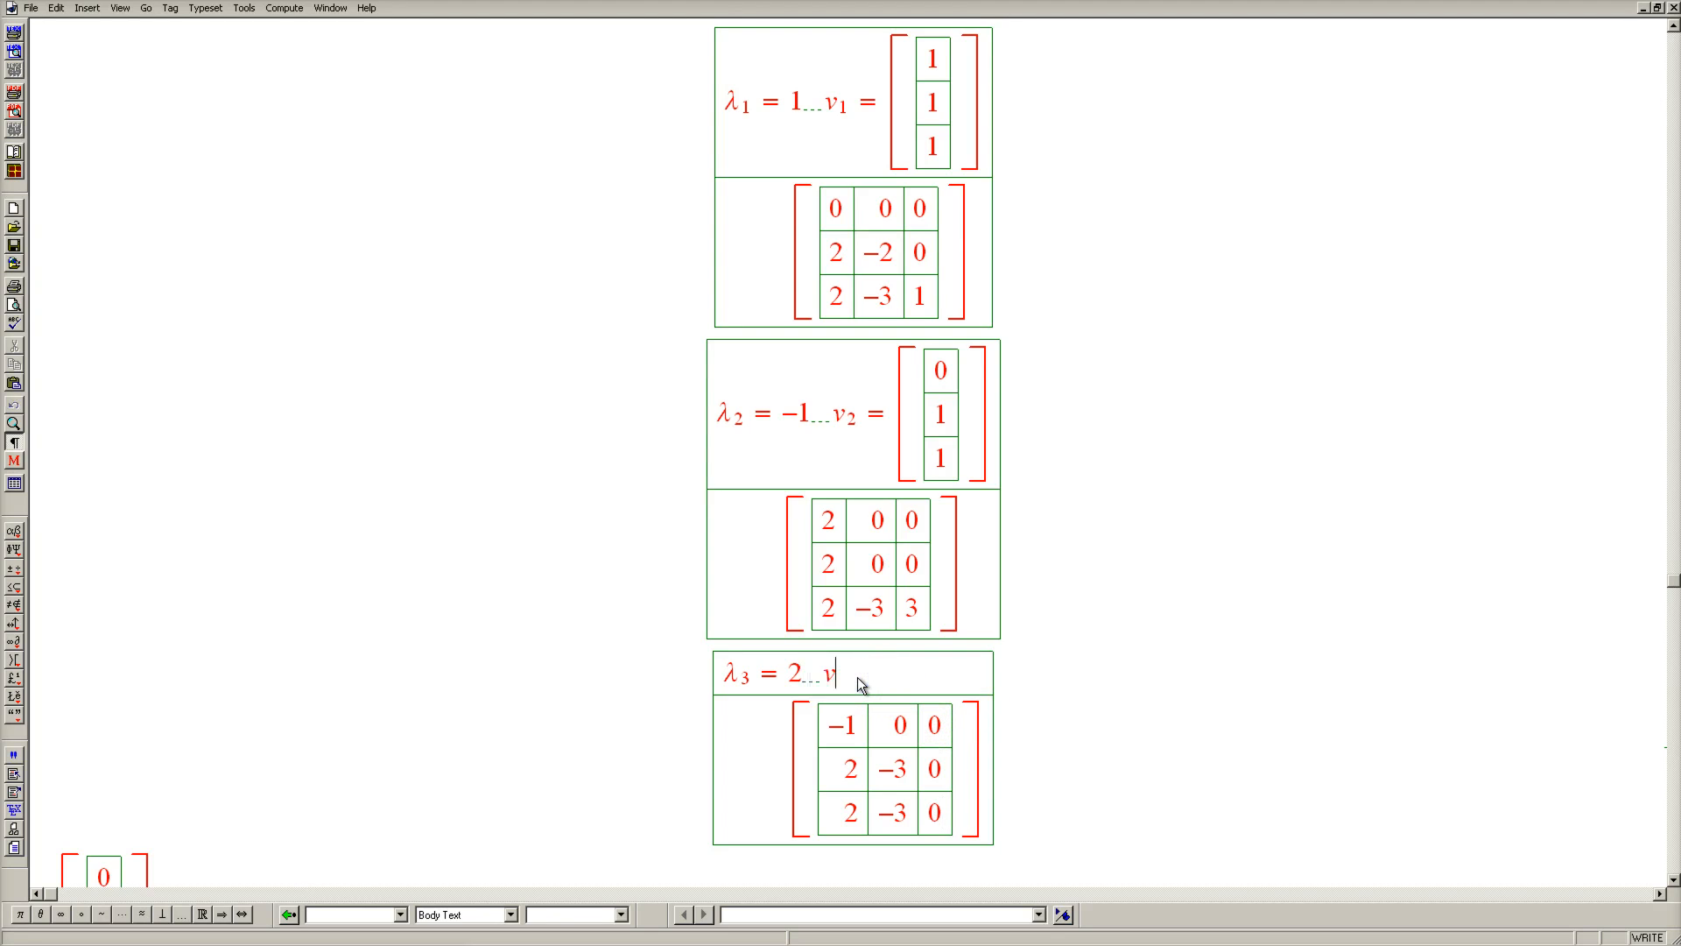
text(3)
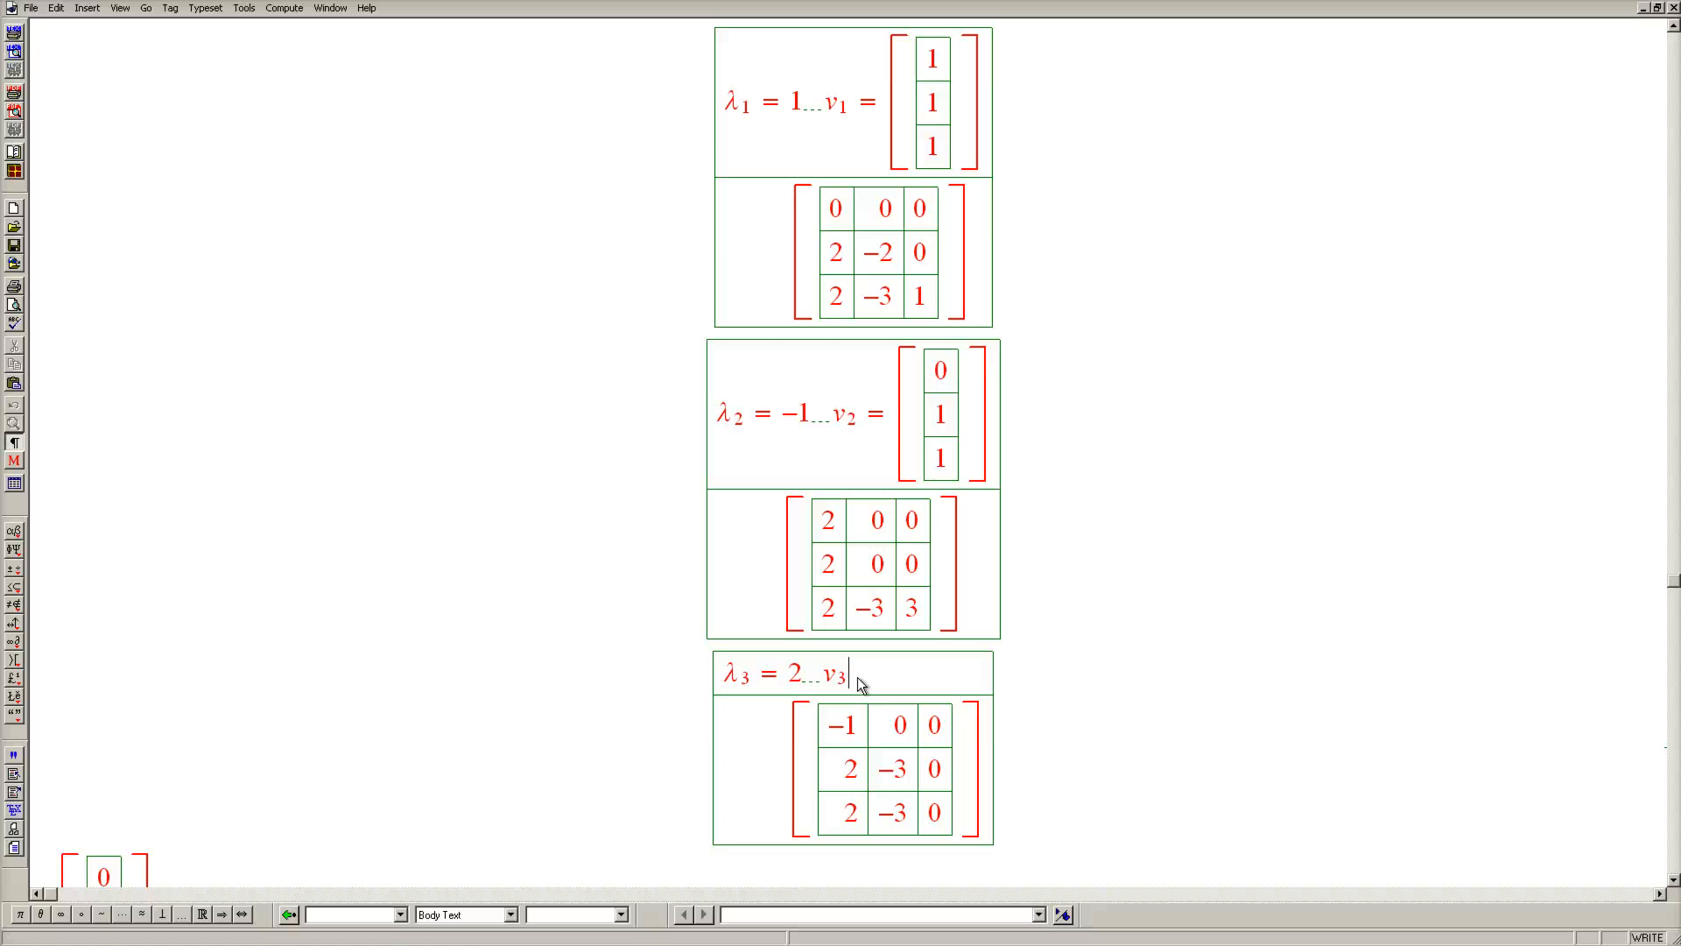
text(= [0])
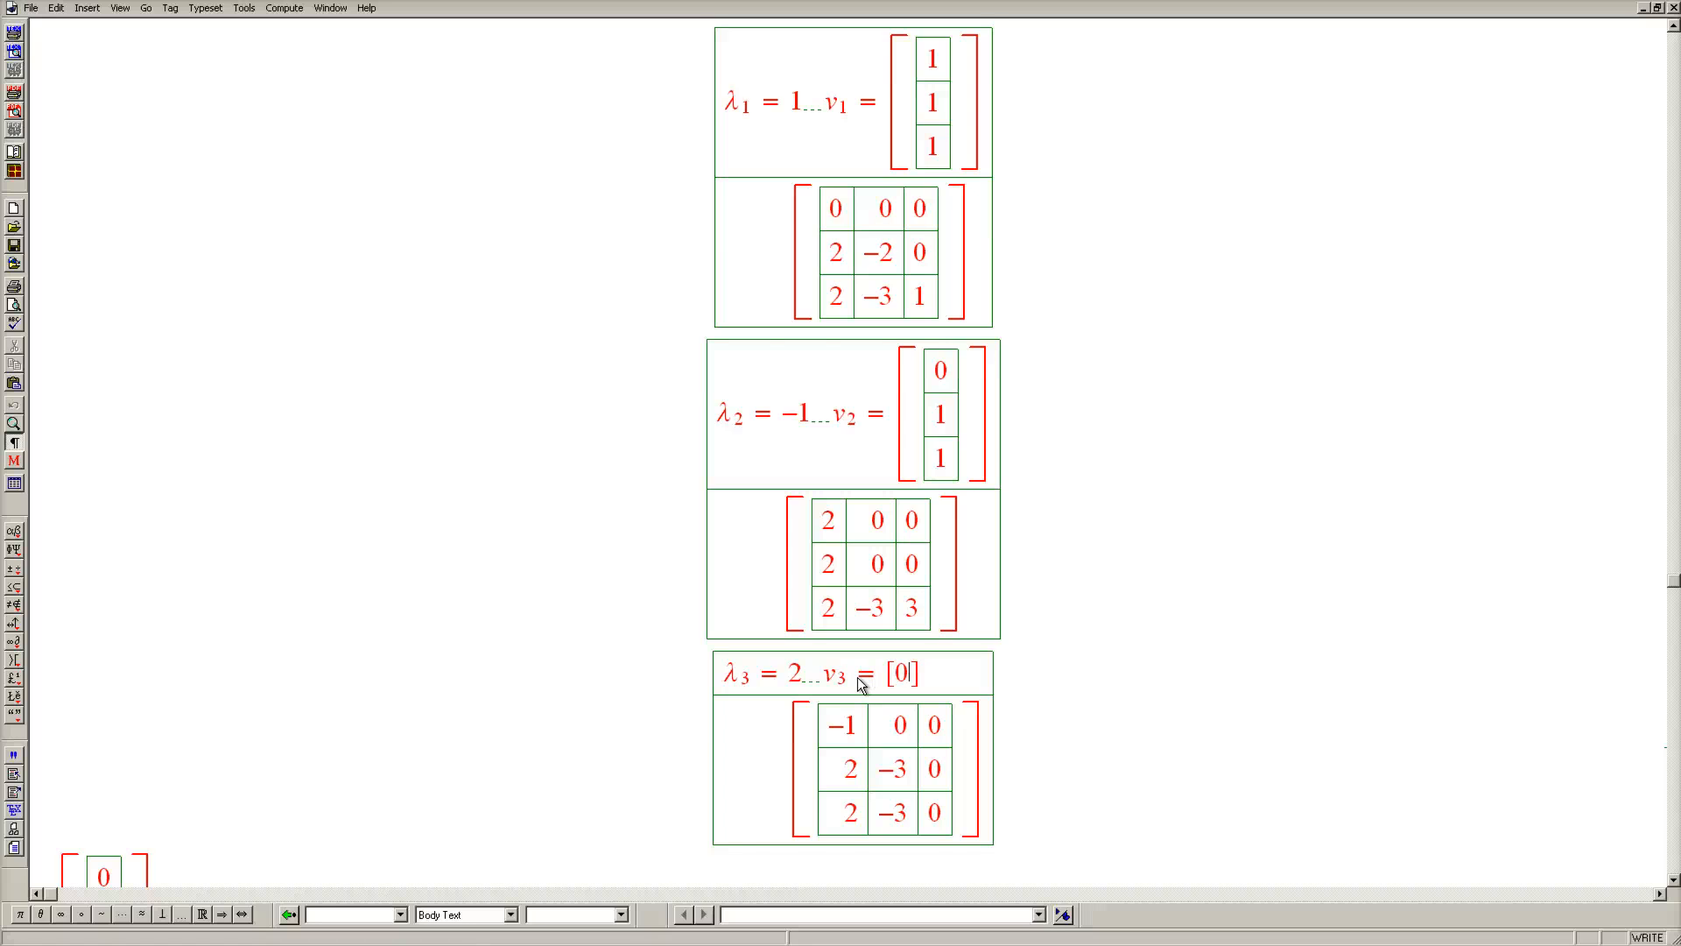
scroll(down, 3)
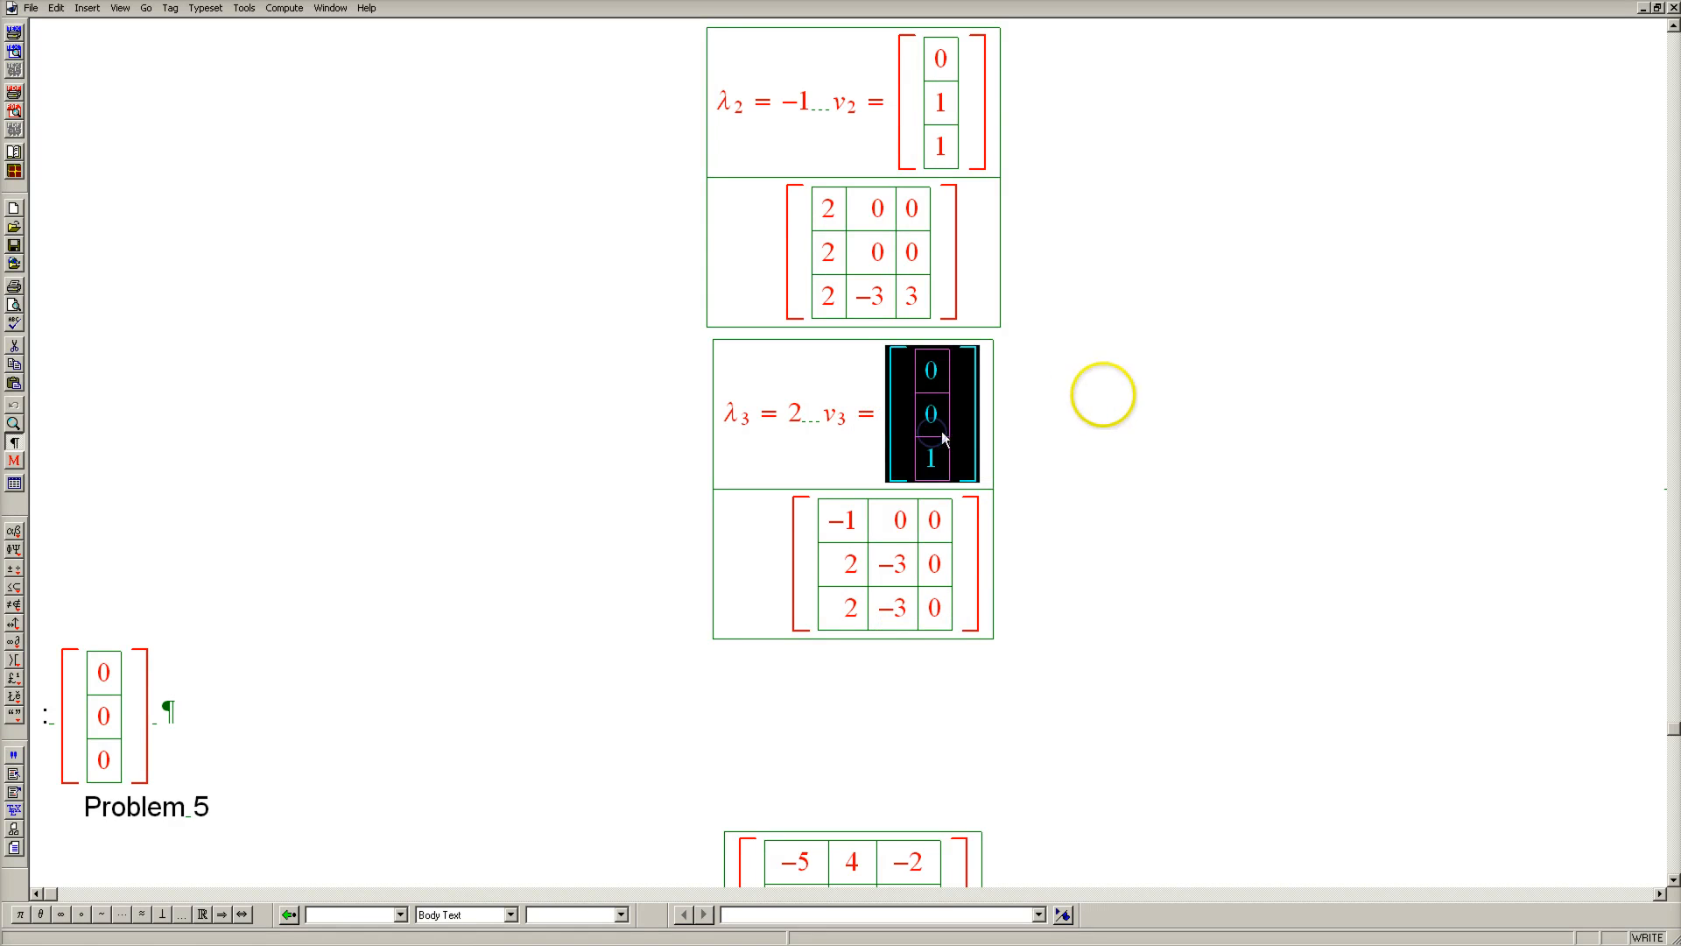
mouse_move(653, 382)
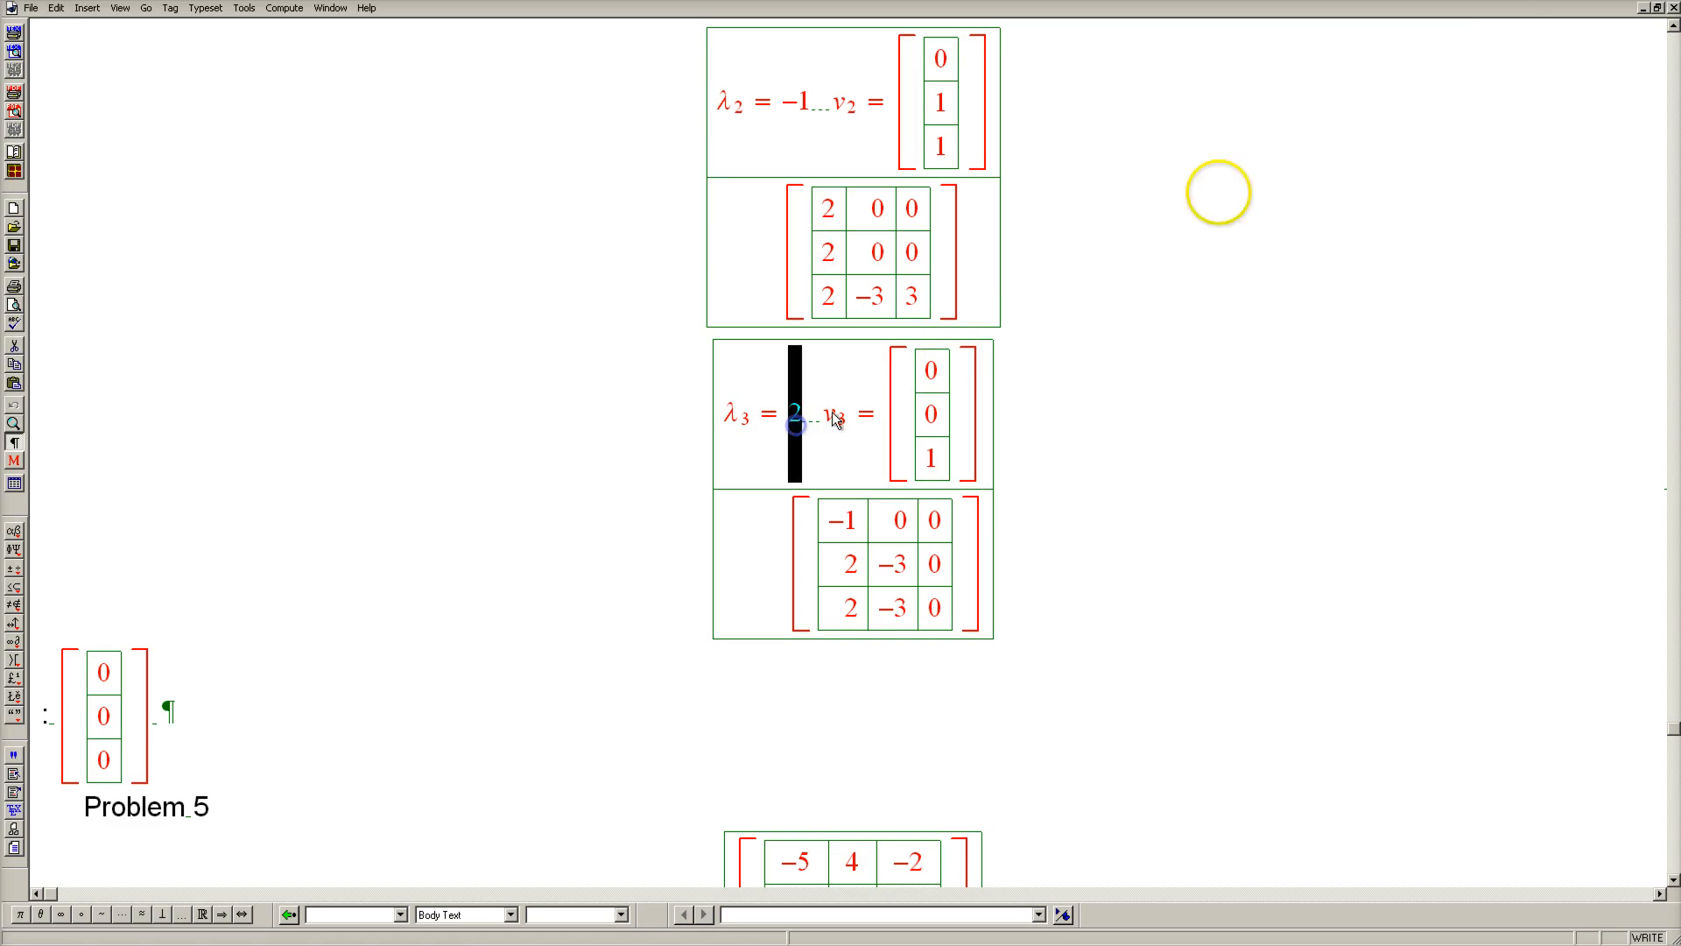
scroll(up, 3)
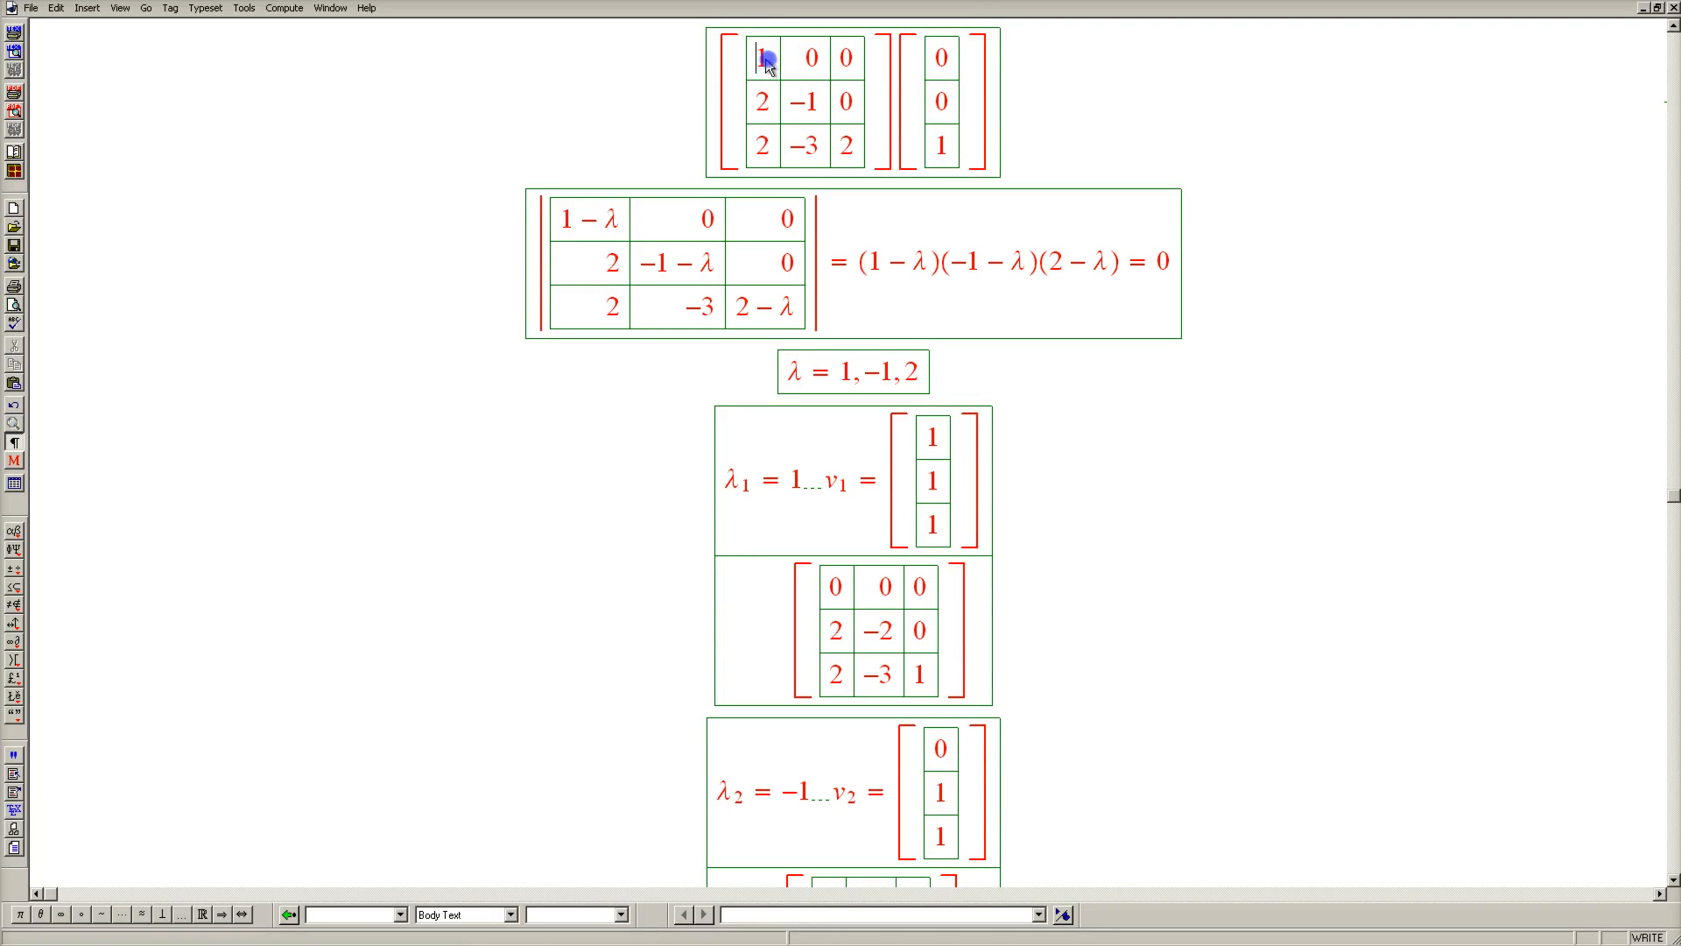
- Pick out the diagonal entries 1 and −1 of the top matrix multiplying (0, 0, 1)
click(802, 101)
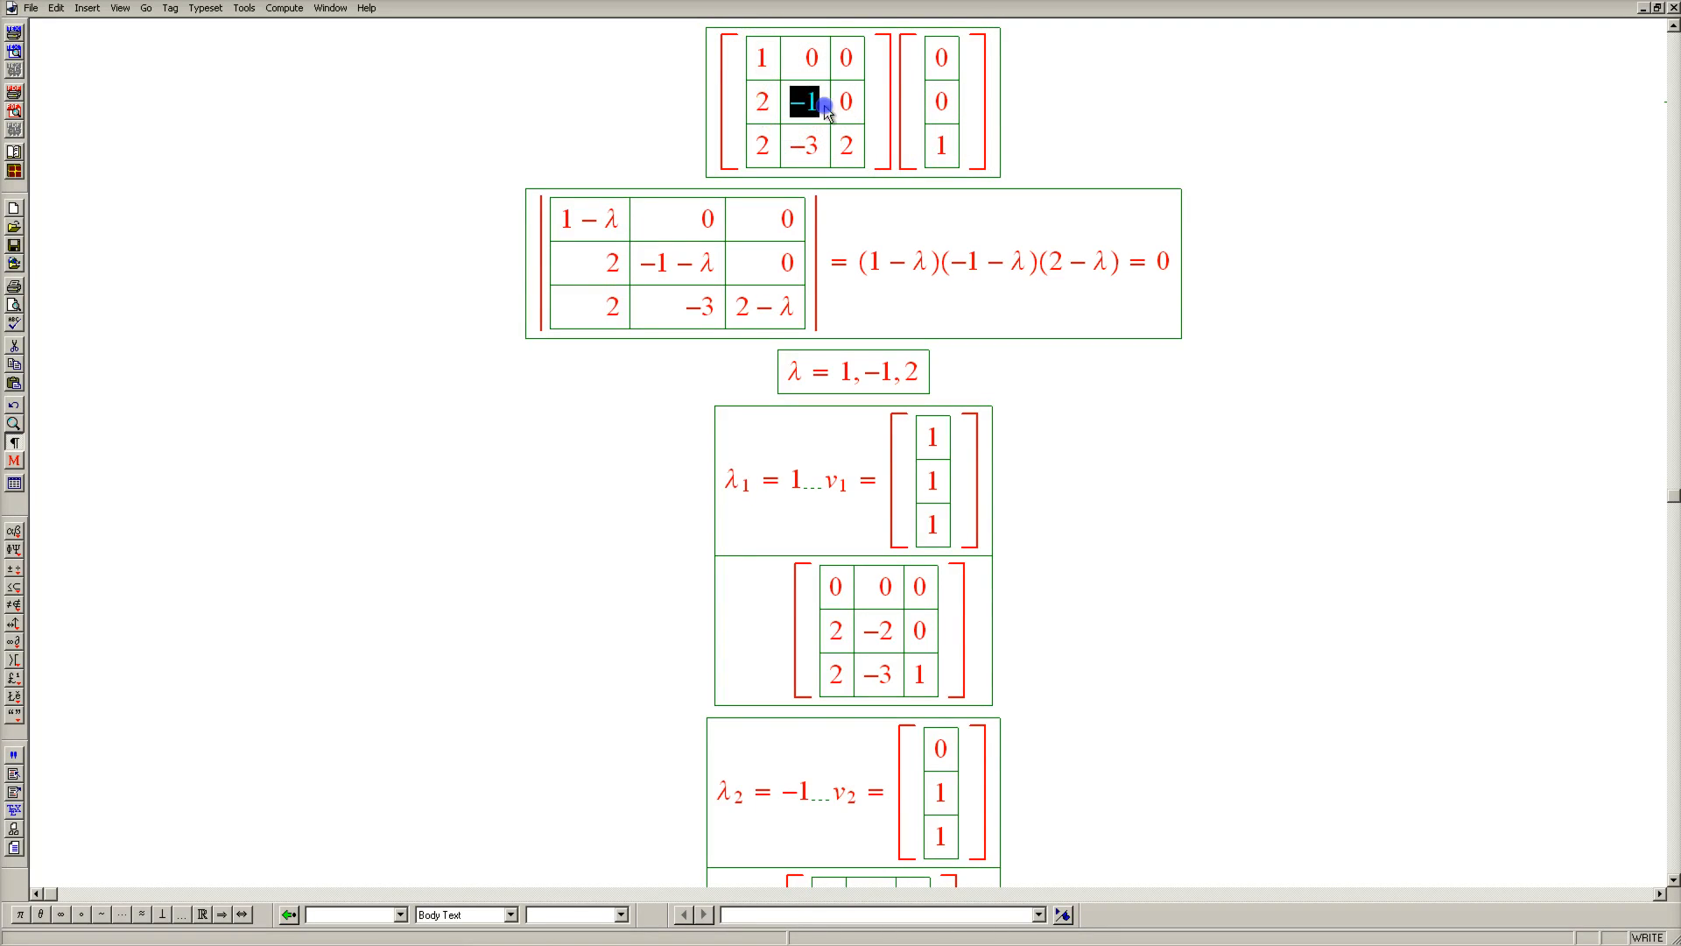
click(846, 145)
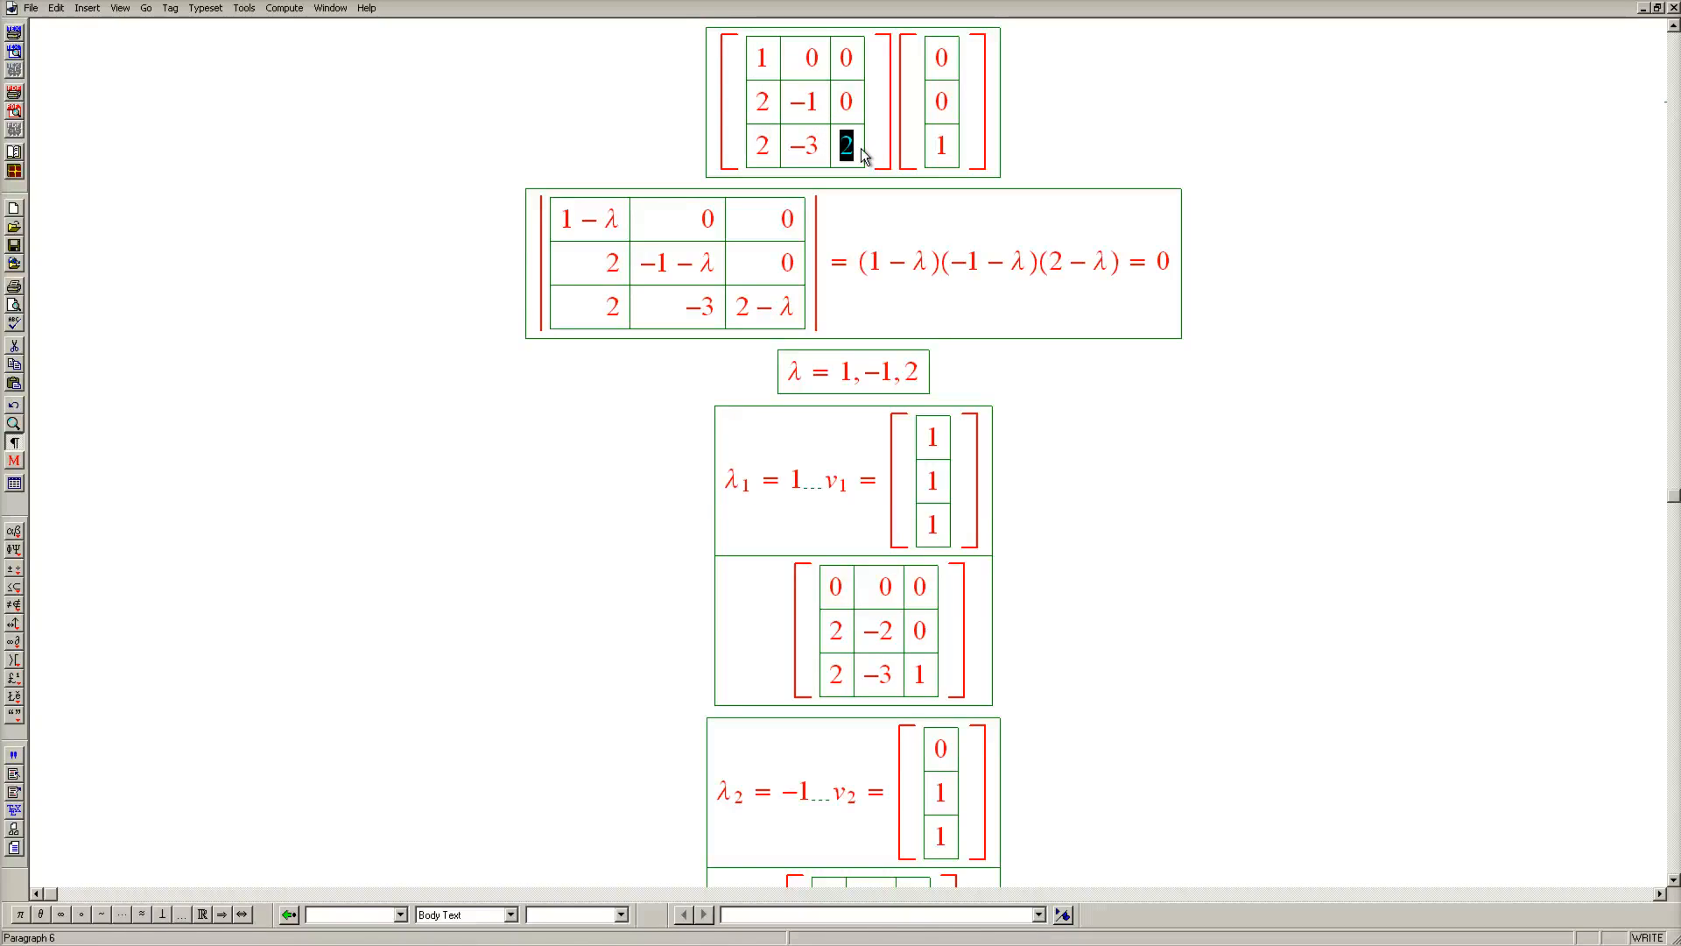